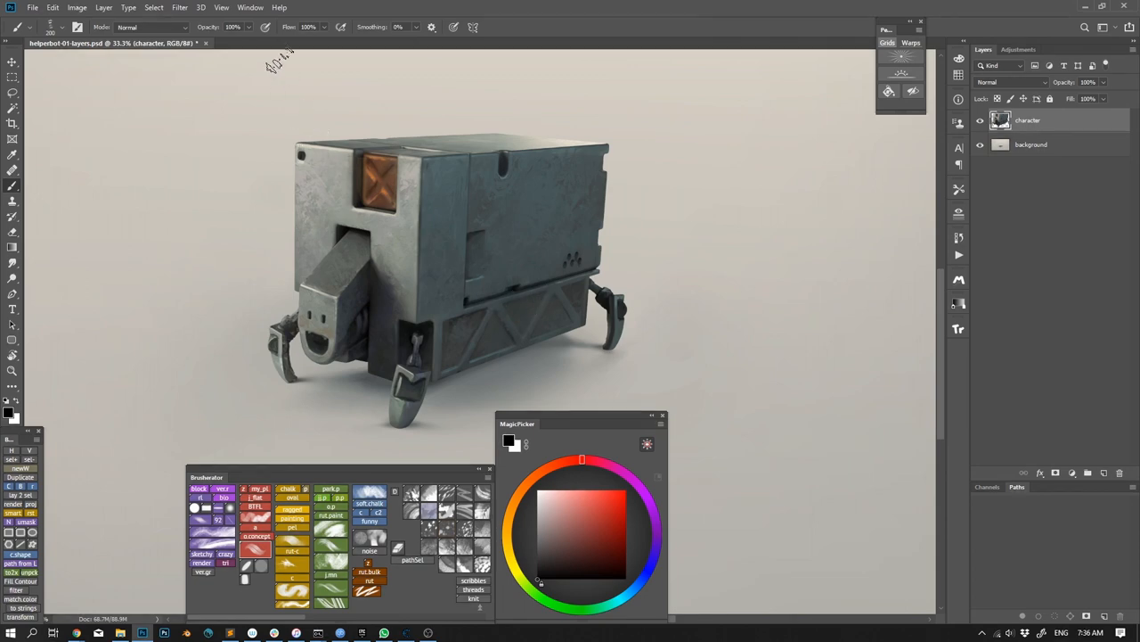
# - Open Layer Factory from Window > Extensions over the robot document
pyautogui.click(250, 7)
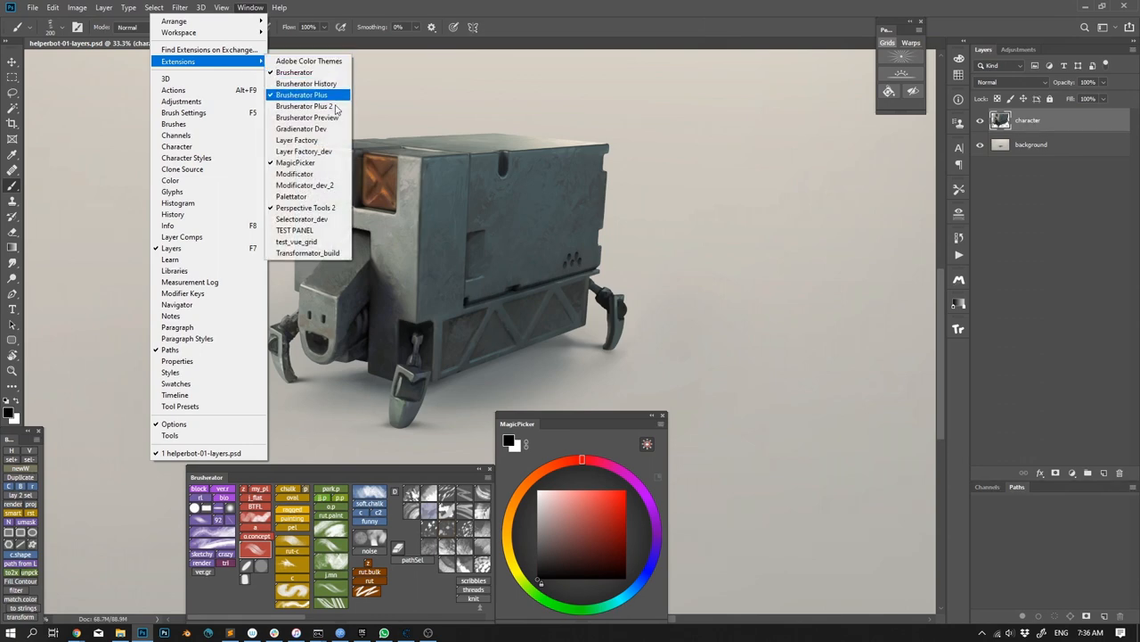
pyautogui.click(296, 139)
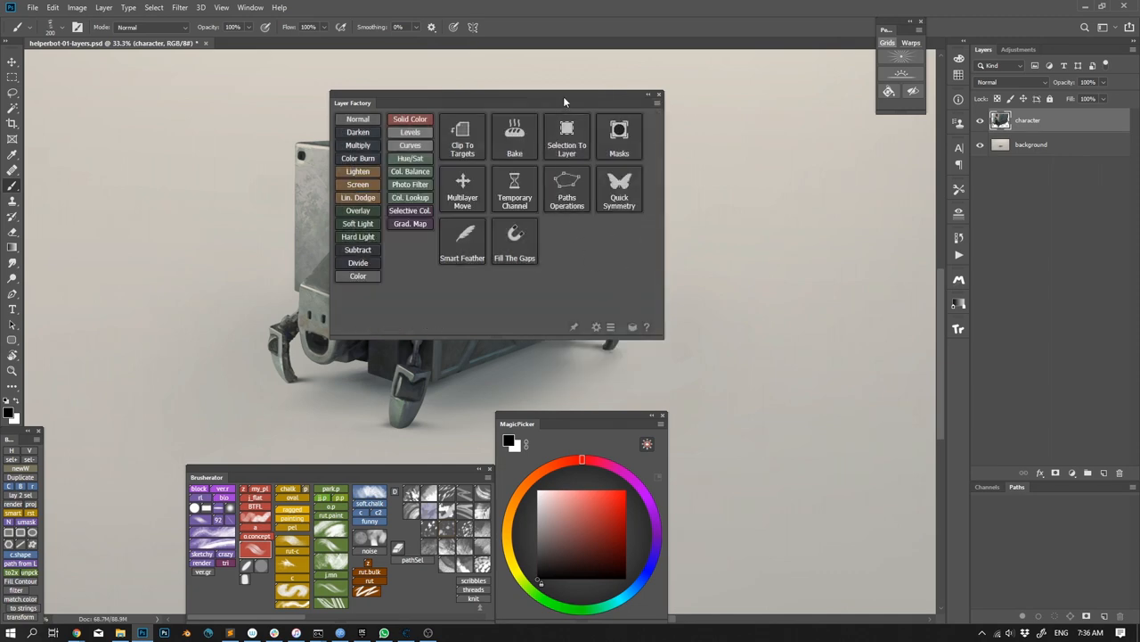
# - Drag the Layer Factory panel slightly right to reveal more of the robot
pyautogui.click(649, 94)
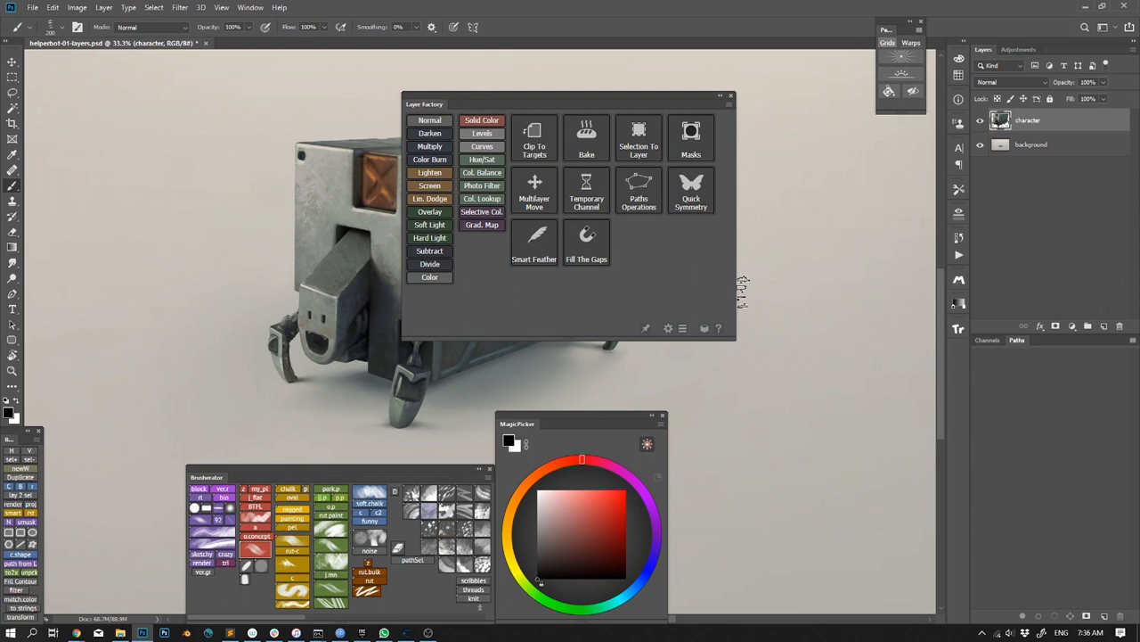
pyautogui.moveTo(646, 392)
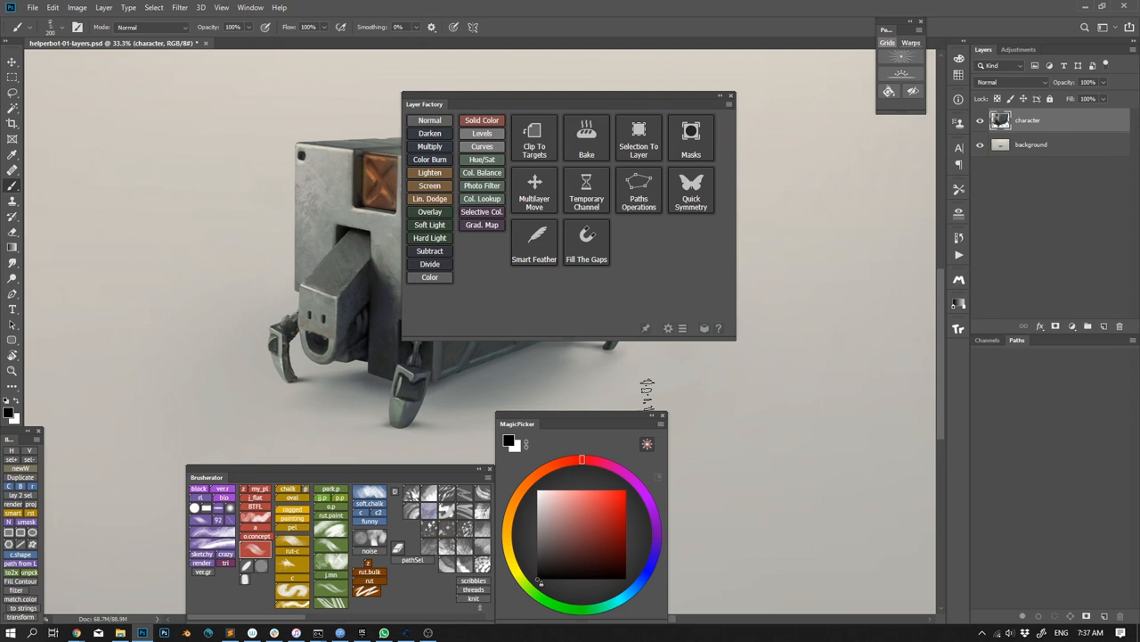
pyautogui.moveTo(617, 306)
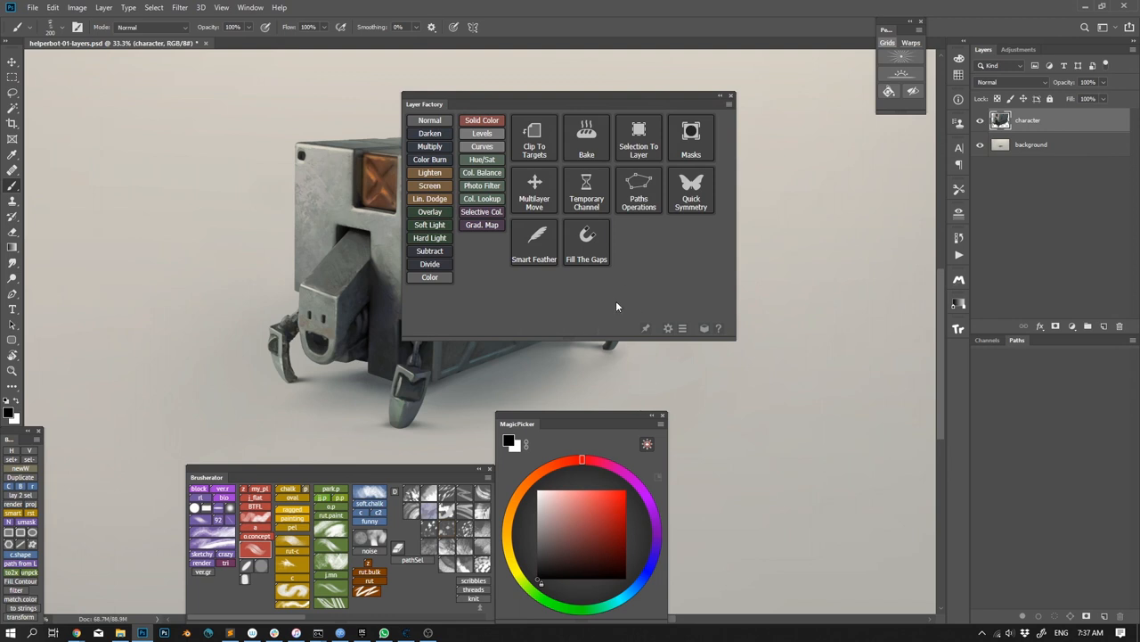
pyautogui.moveTo(436, 156)
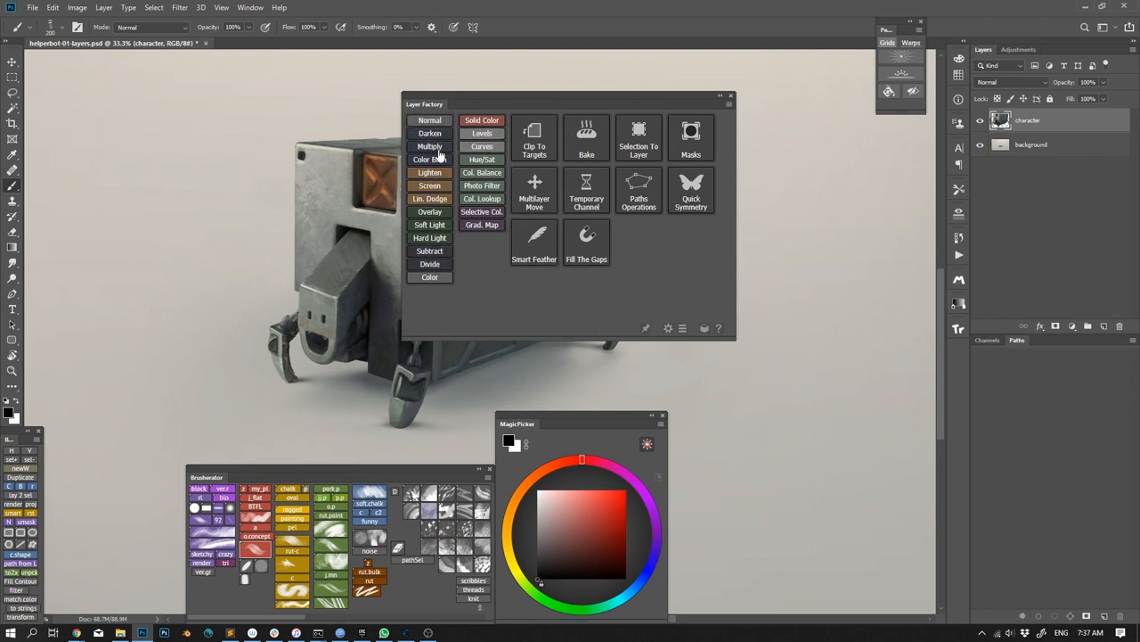
pyautogui.moveTo(682, 171)
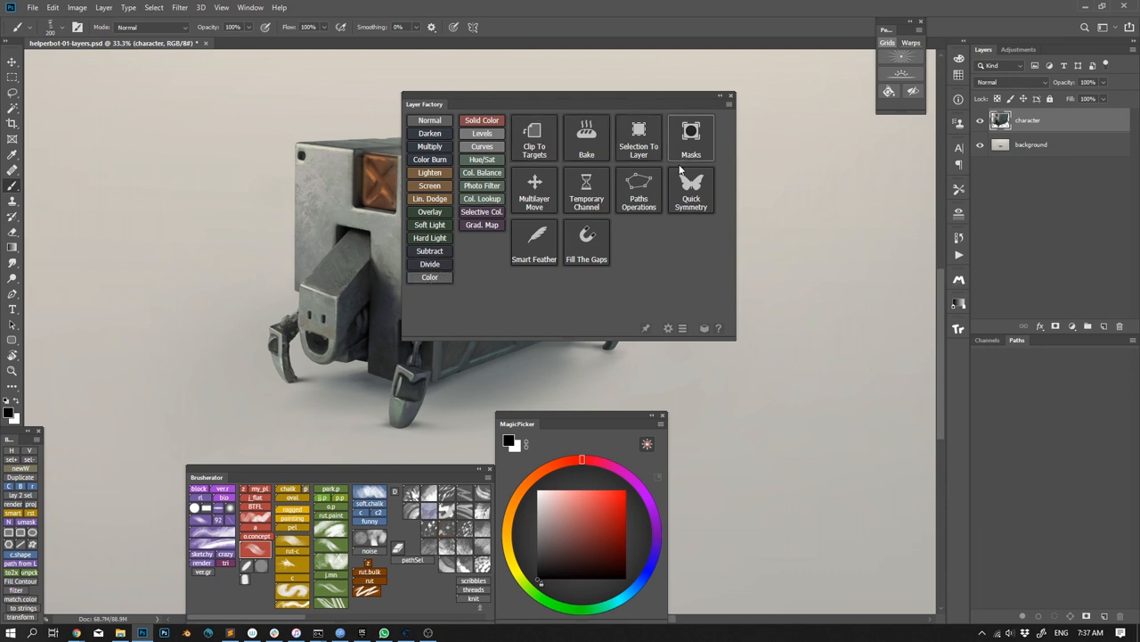
pyautogui.moveTo(669, 290)
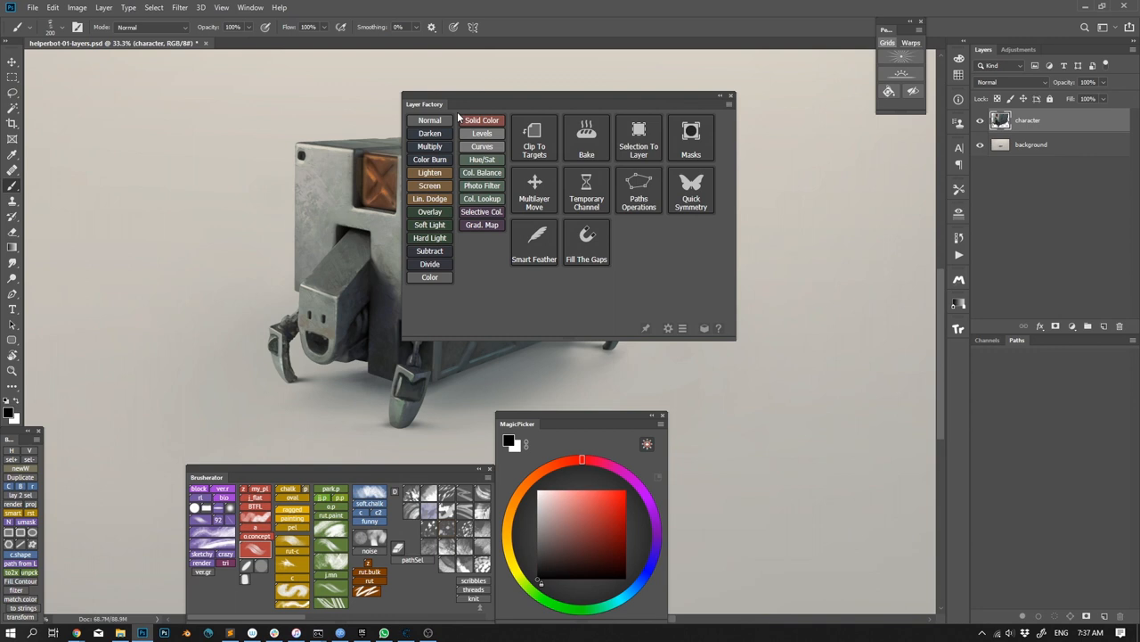
# - Try the blend and path-operation buttons, then open the Layer Factory flyout menu
pyautogui.click(481, 146)
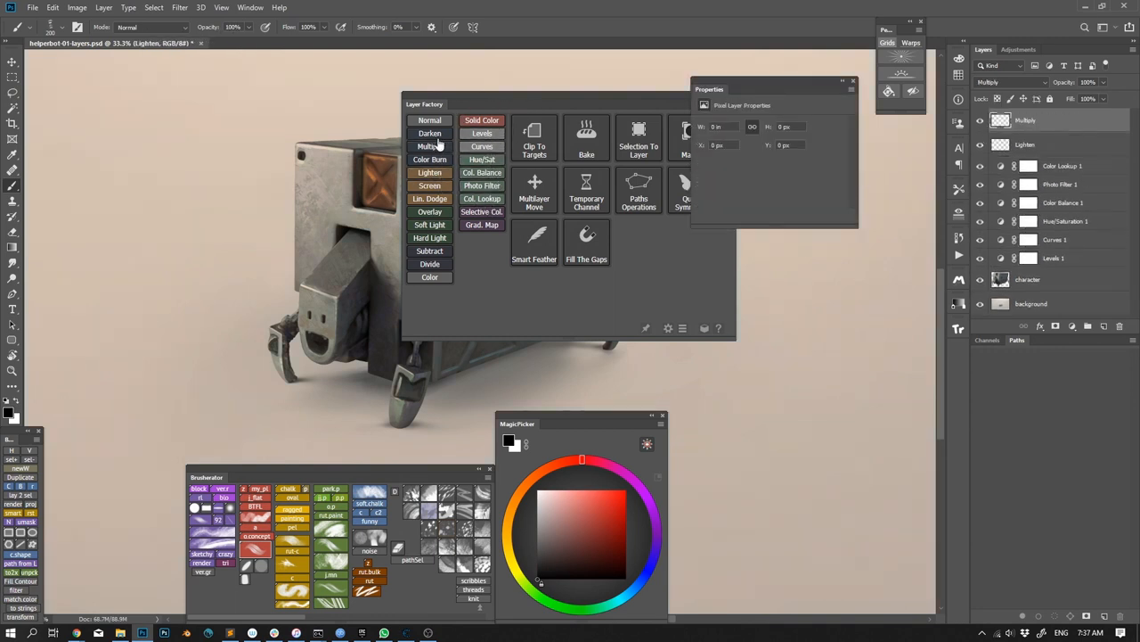
pyautogui.click(533, 138)
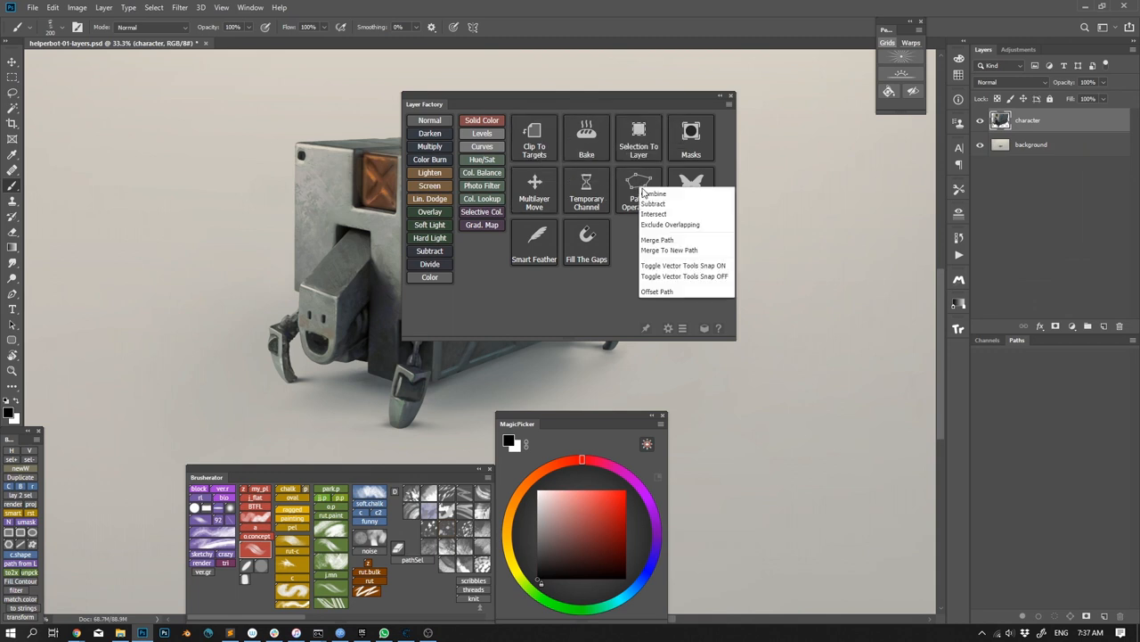
pyautogui.click(600, 306)
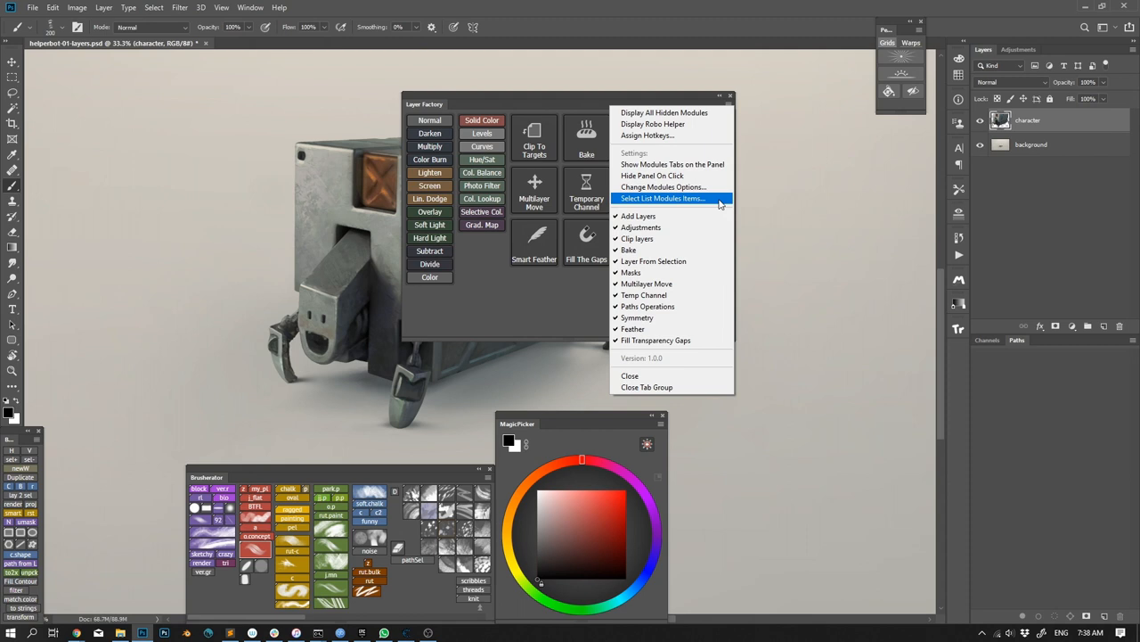
# - Keep only the Add Layers and Adjustments modules and move the compact panel left
pyautogui.click(662, 198)
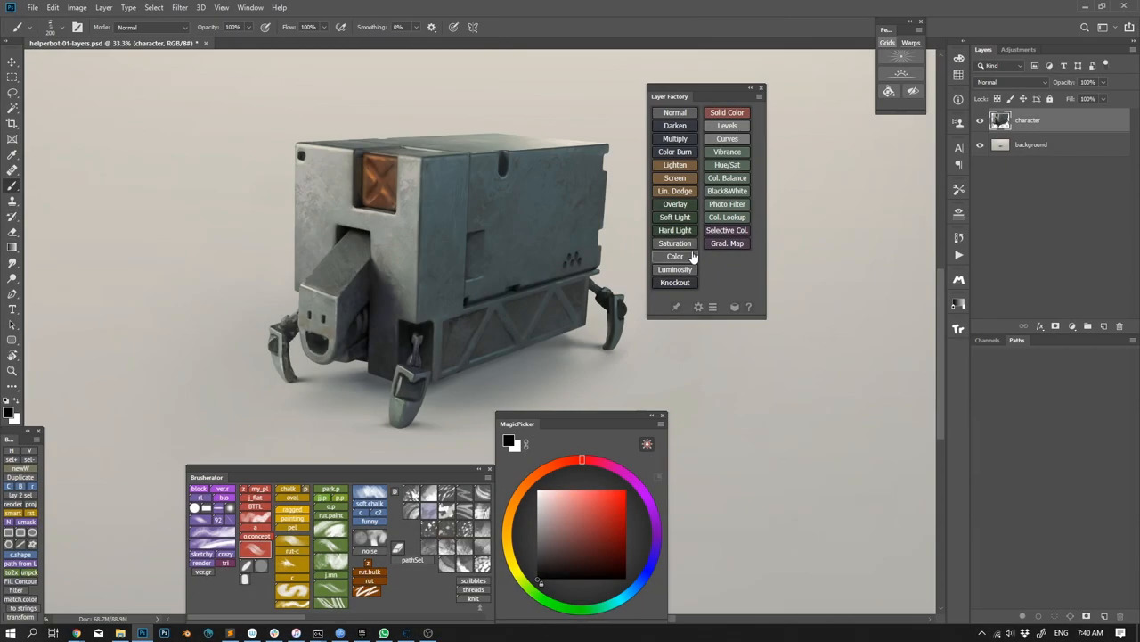
pyautogui.click(674, 203)
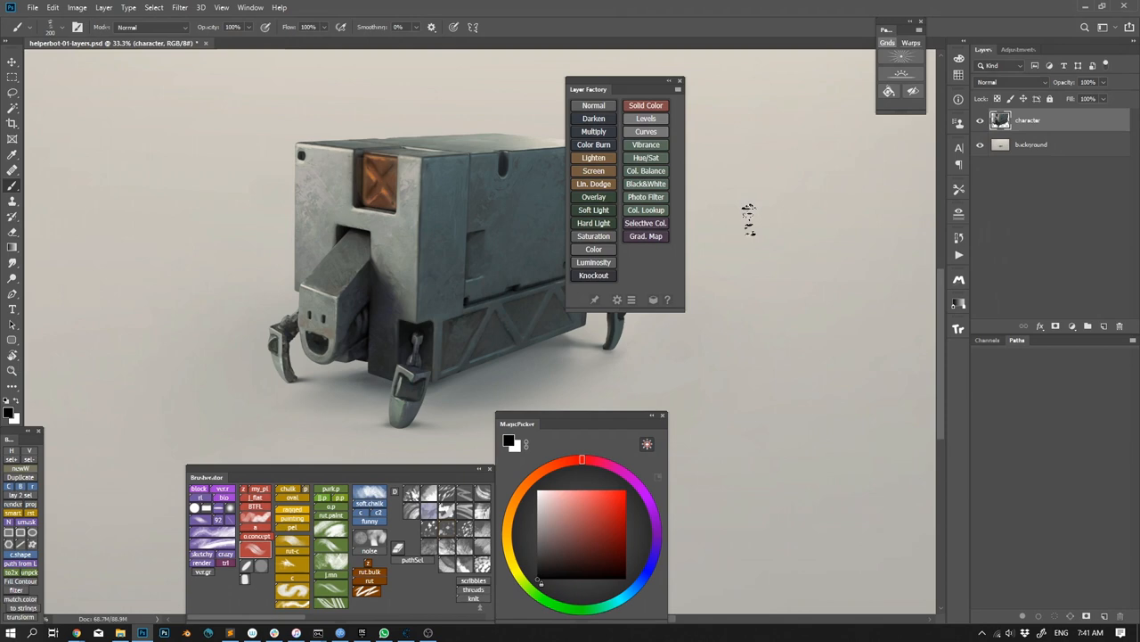
# - Add and remove an Overlay layer, then lighten the lassoed robot front face
pyautogui.click(594, 196)
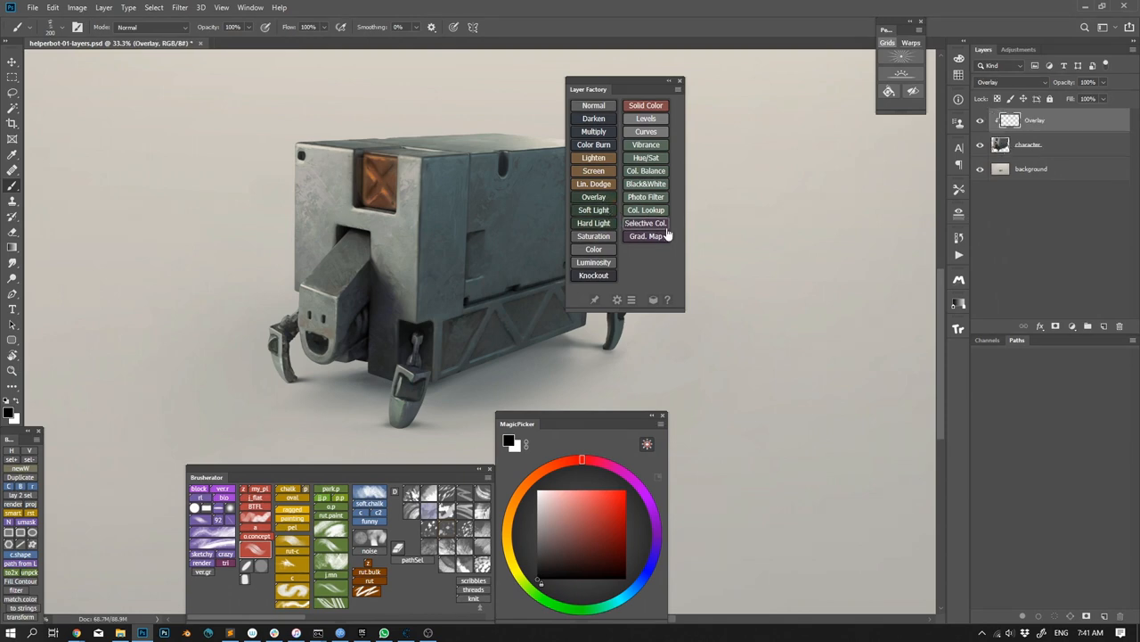
pyautogui.moveTo(761, 200)
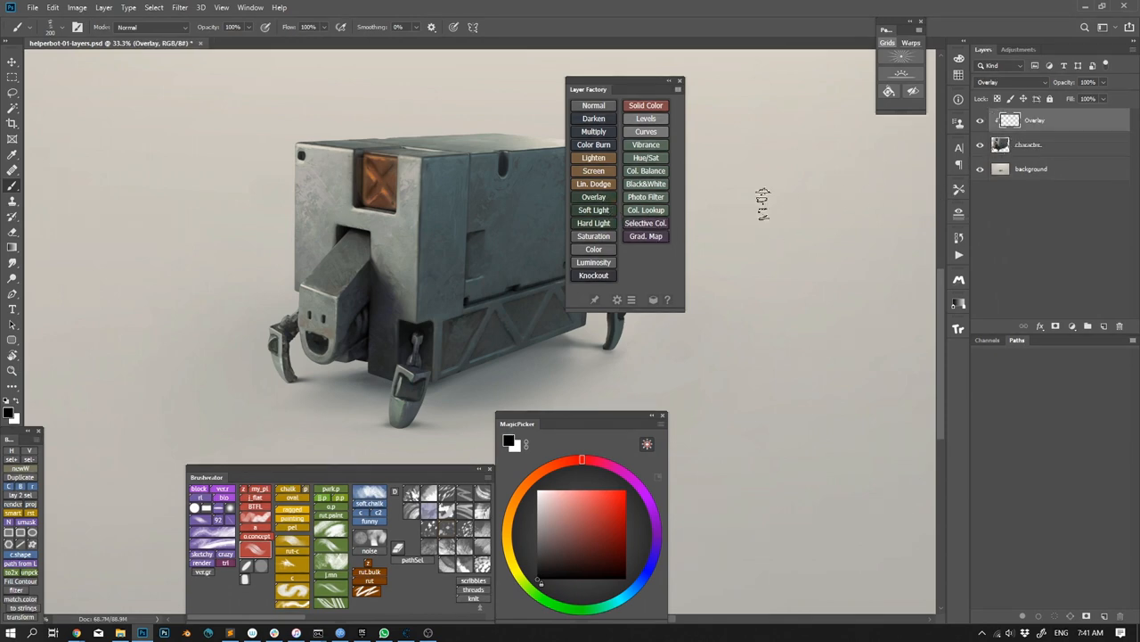
pyautogui.click(645, 170)
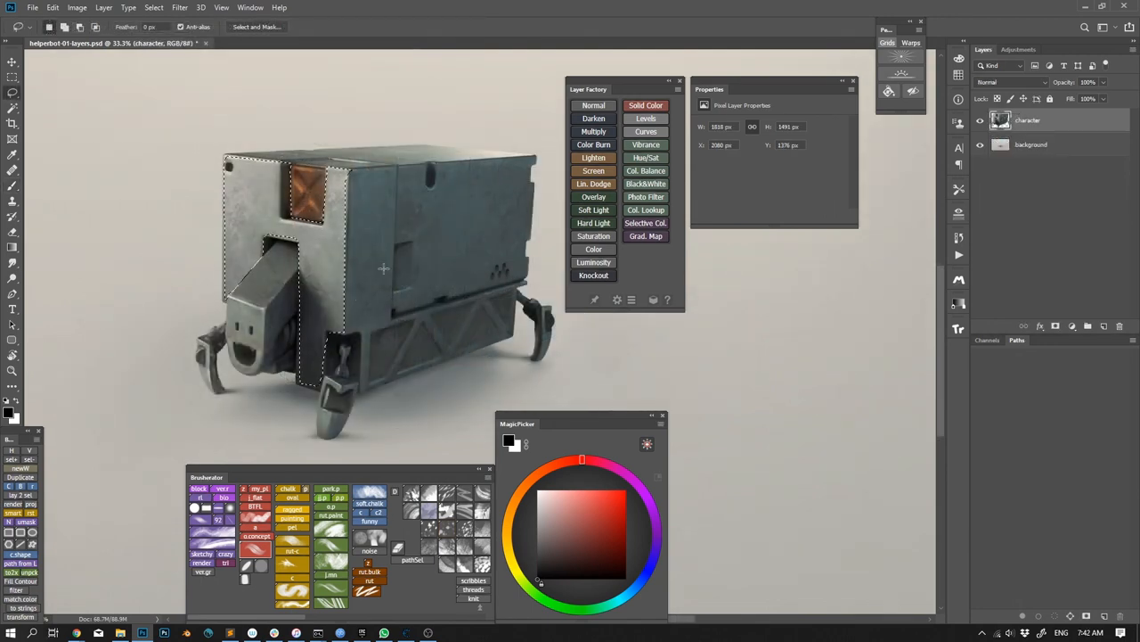
pyautogui.click(593, 196)
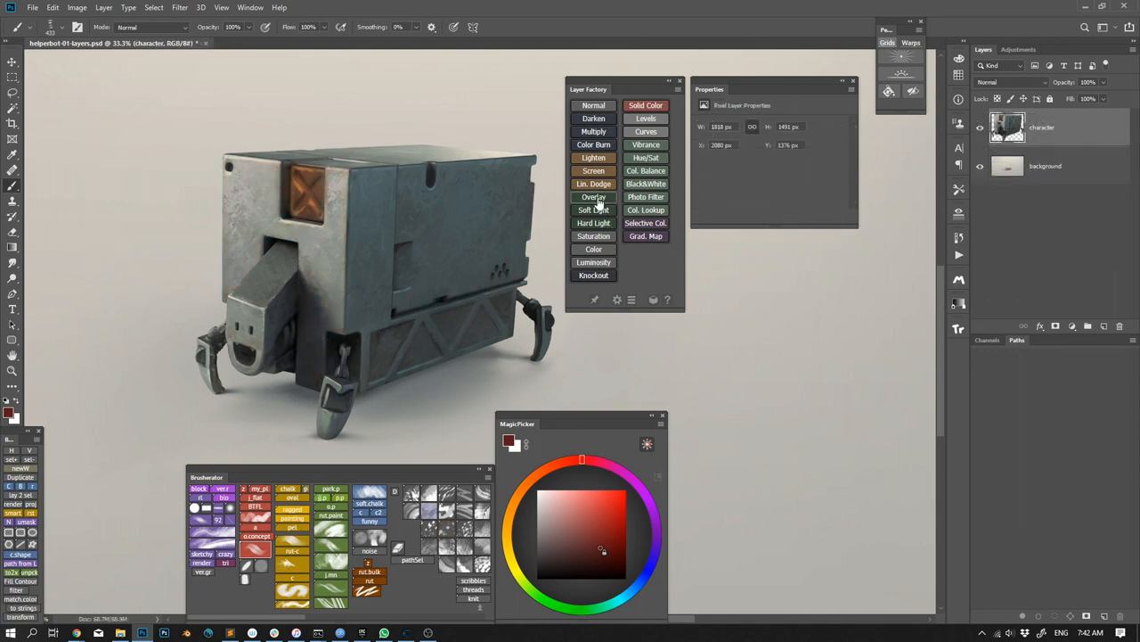
# - Add an Overlay layer with Add Noise, remove it, then lasso the side panel
pyautogui.click(593, 196)
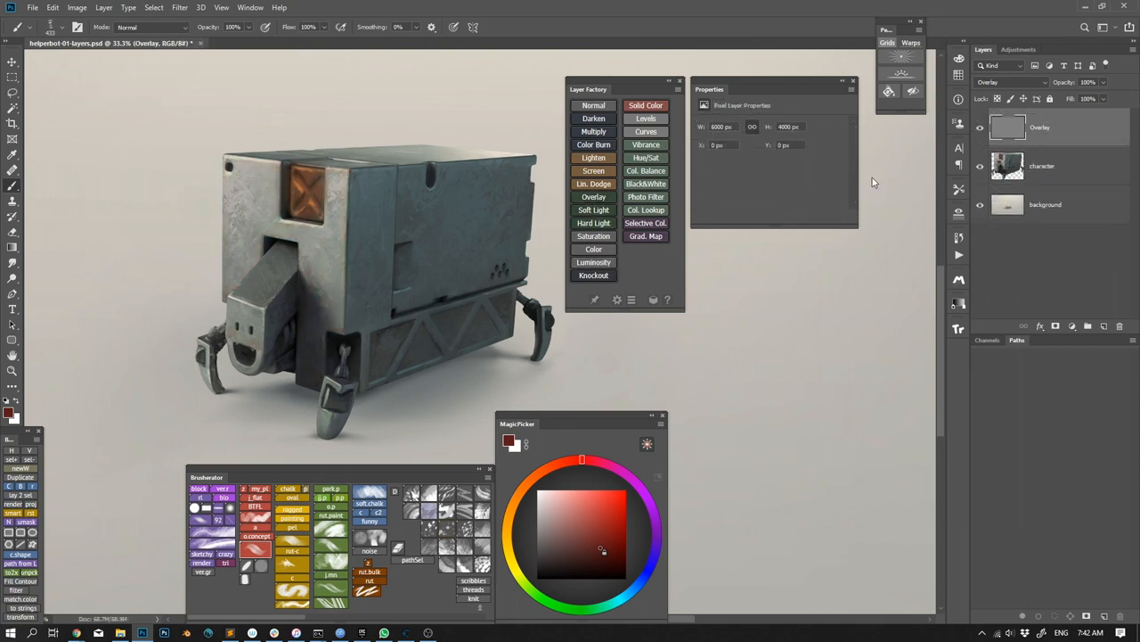
pyautogui.click(179, 7)
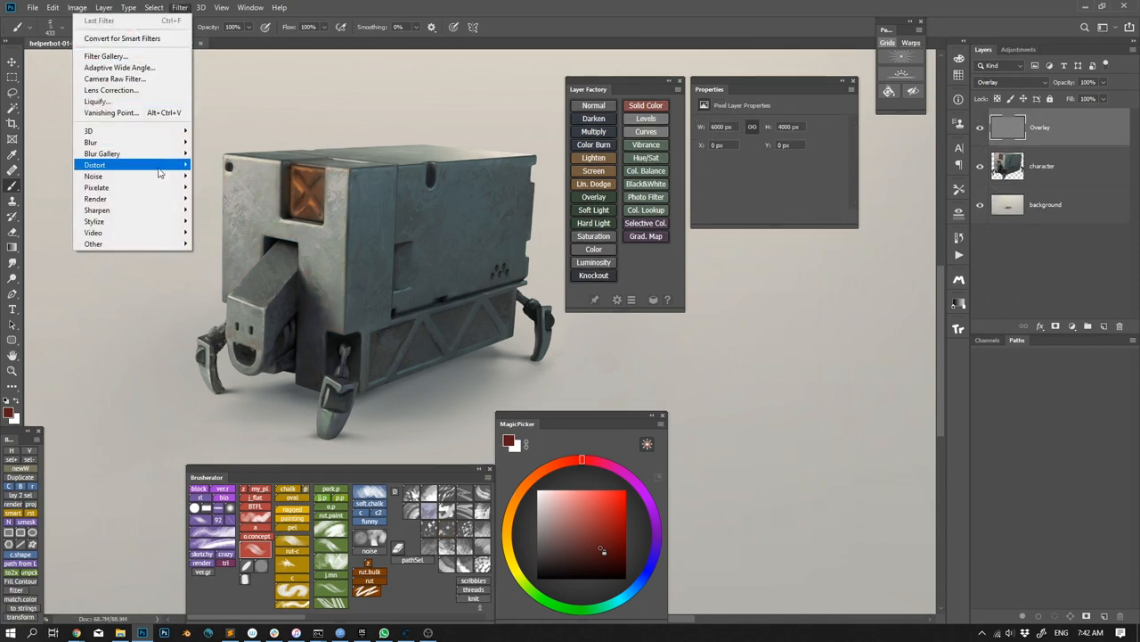
pyautogui.click(93, 175)
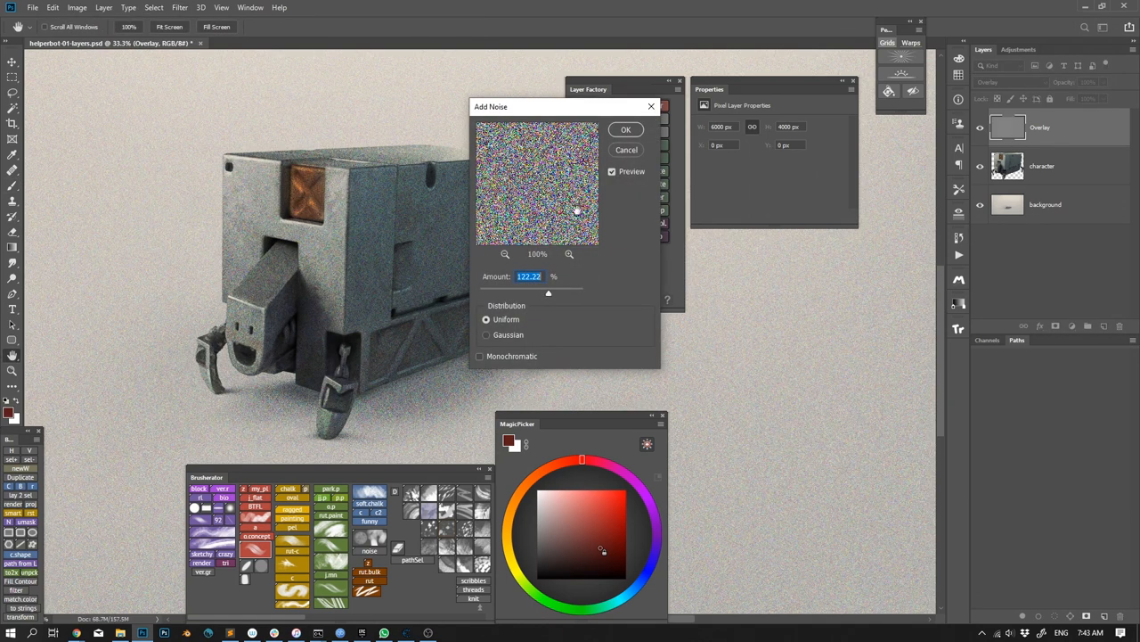
pyautogui.click(626, 129)
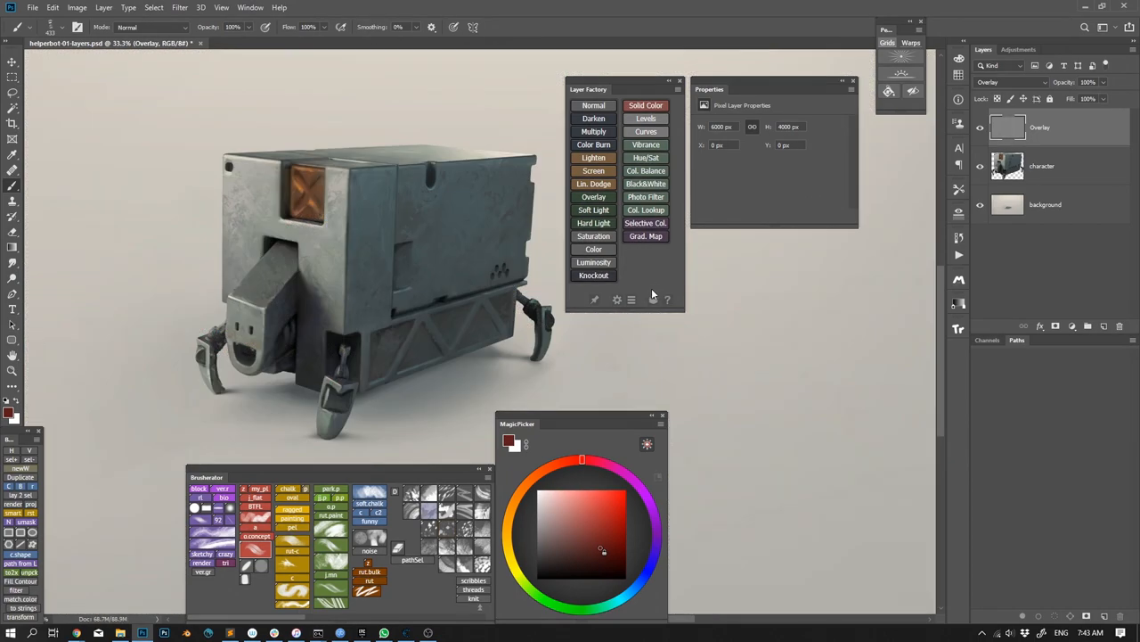
pyautogui.click(593, 184)
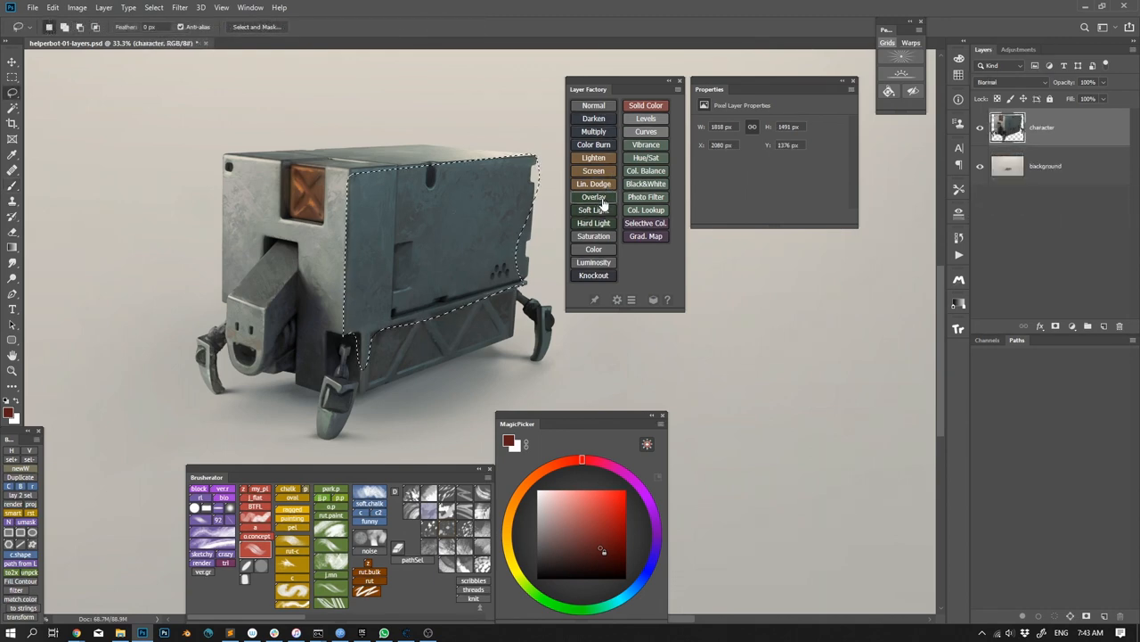
# - Preview Overlay and other blend modes on the character, then show utility modules like Bake
pyautogui.click(594, 197)
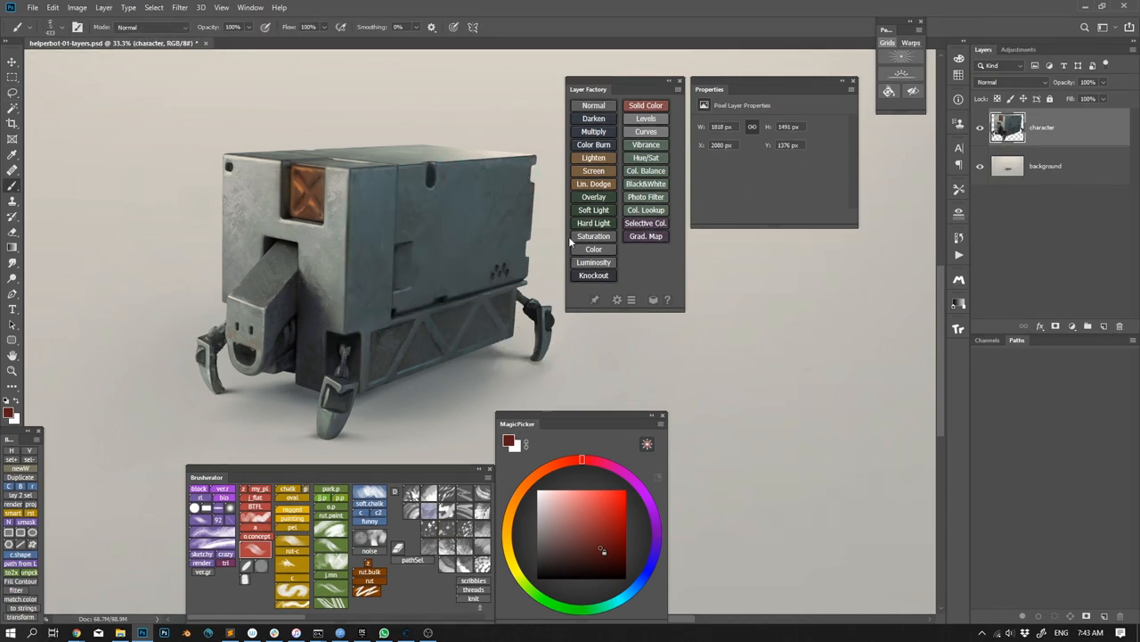
pyautogui.click(594, 184)
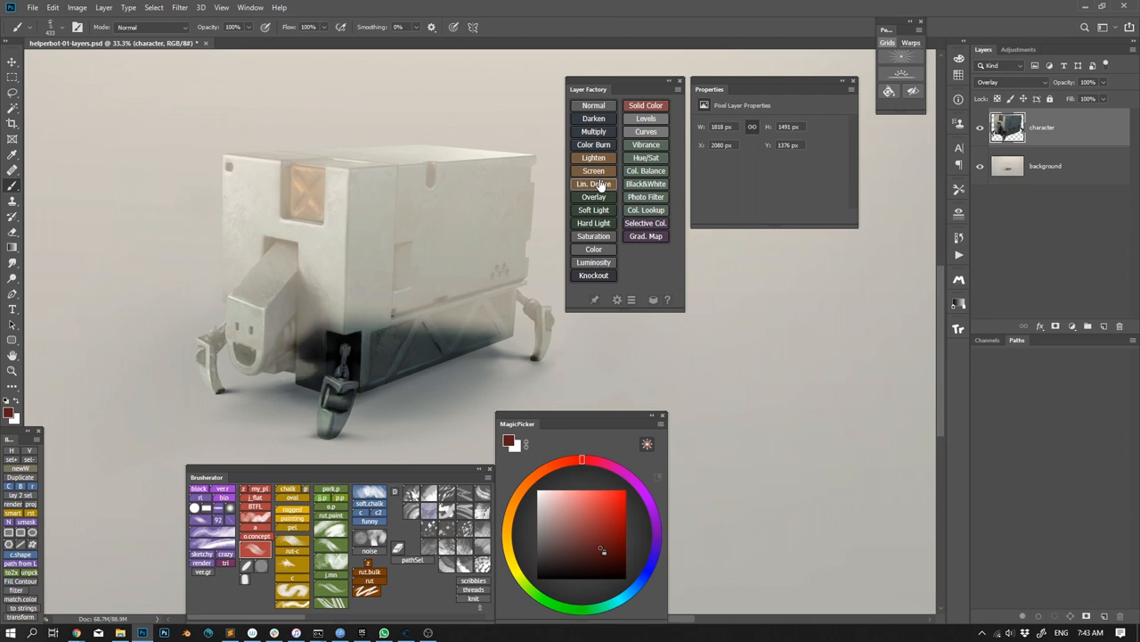
pyautogui.click(593, 118)
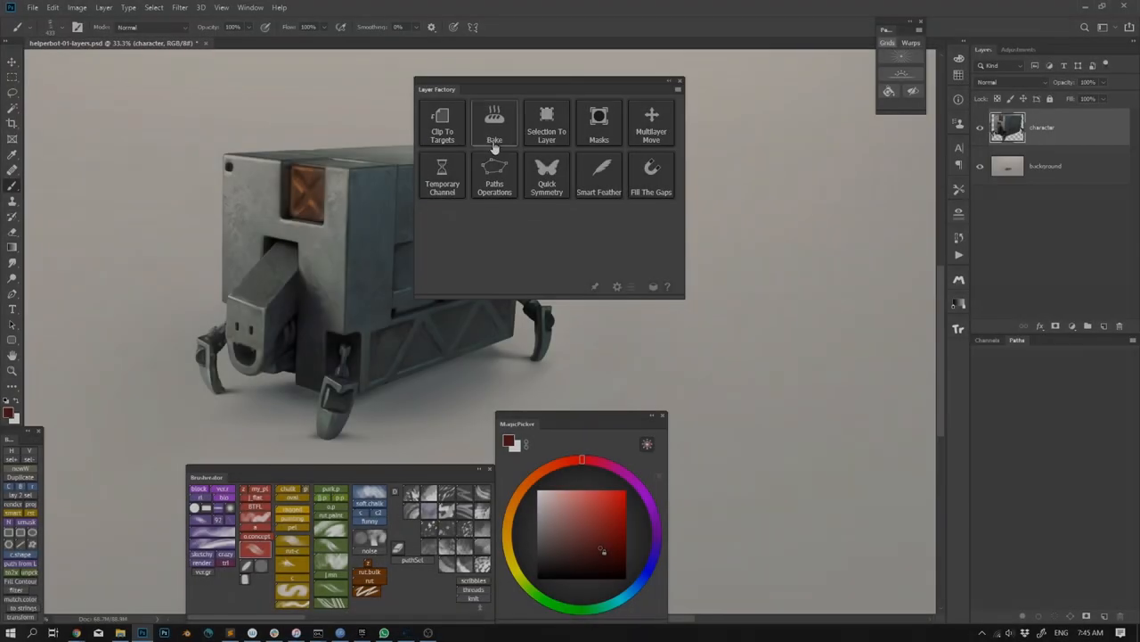
pyautogui.moveTo(599, 131)
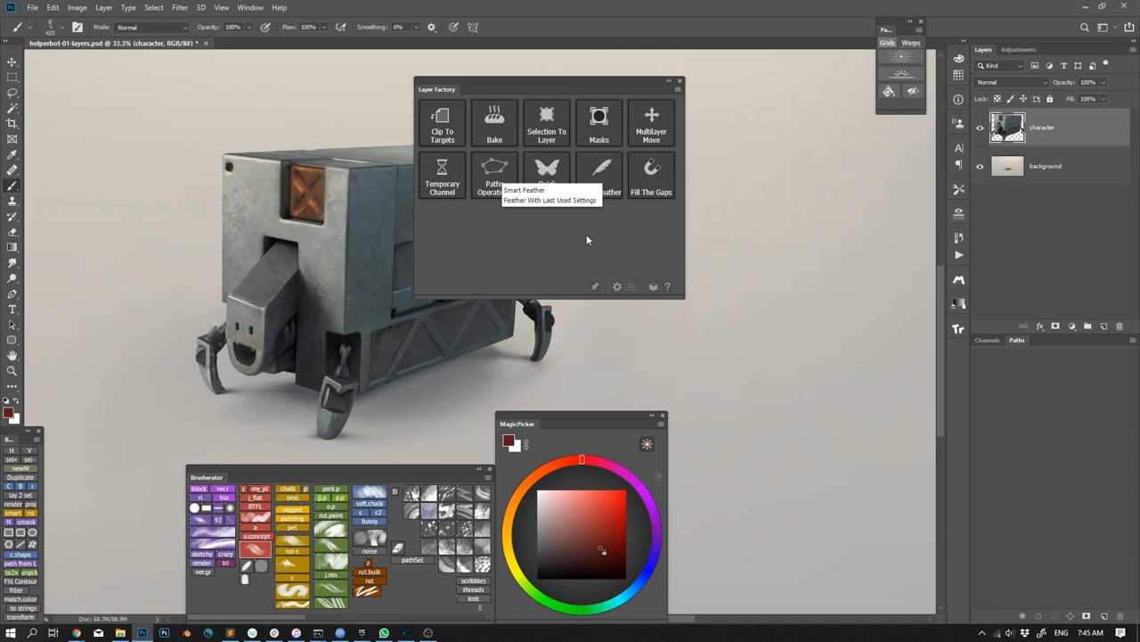
pyautogui.moveTo(623, 281)
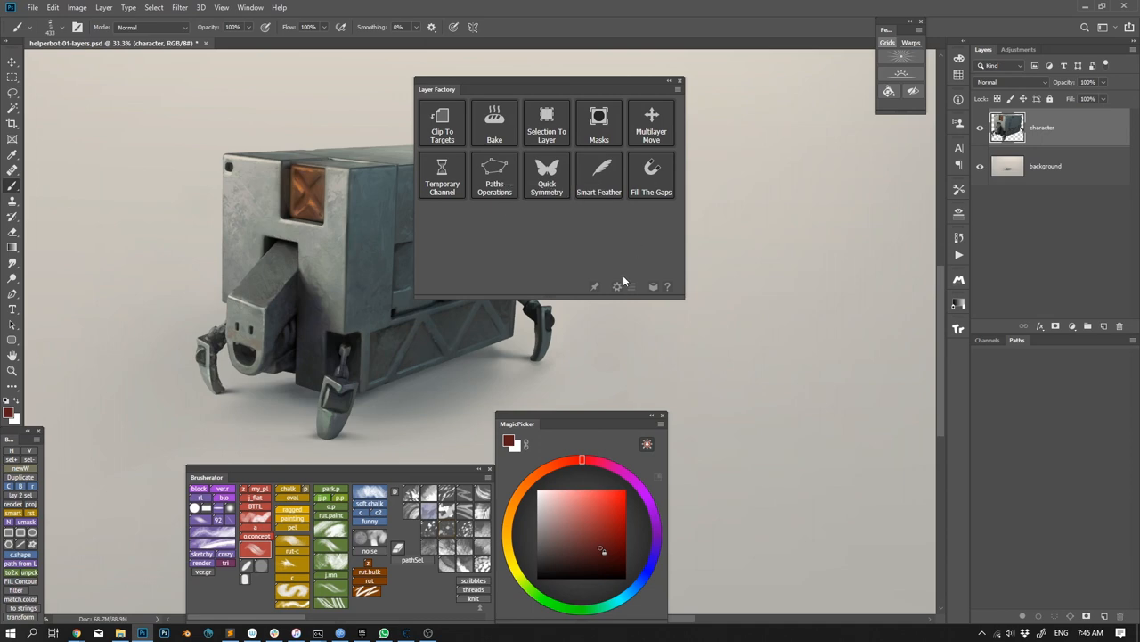
# - Open the Layer Factory flyout menu from its top-right icon
pyautogui.click(669, 81)
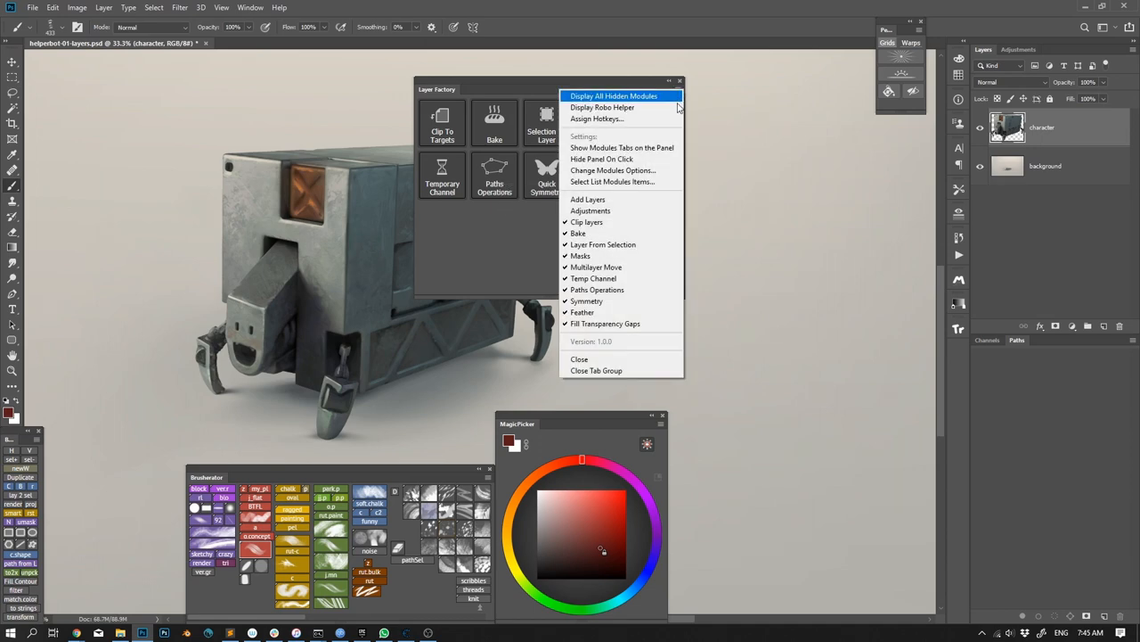
# - Hide chosen modules via Change Modules Options, then switch to the compact list layout
pyautogui.click(612, 170)
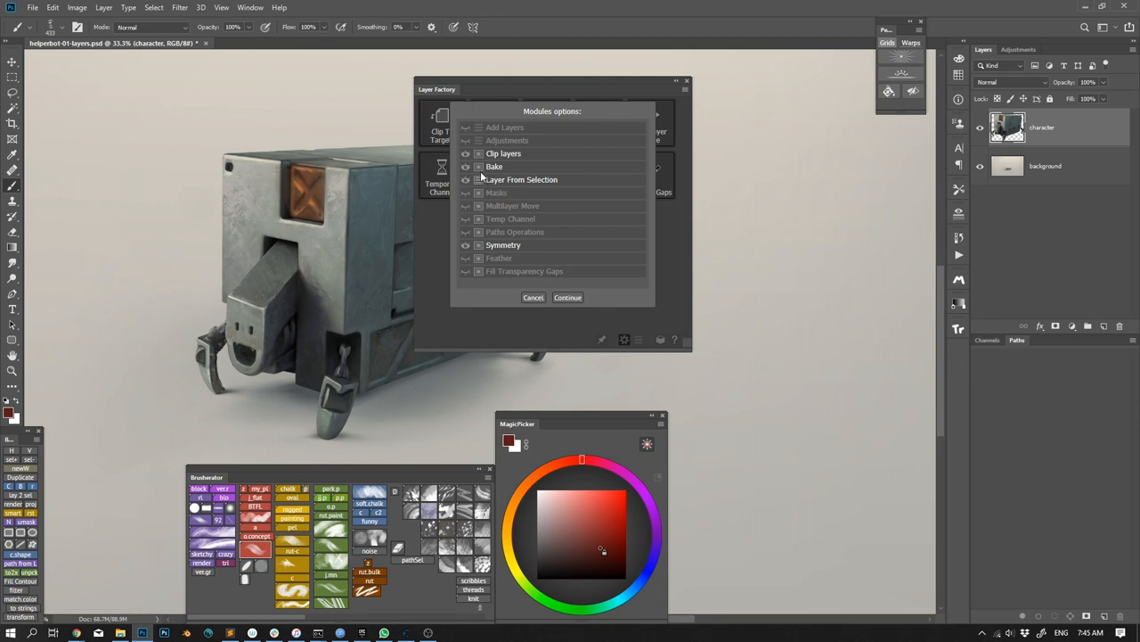
pyautogui.click(568, 296)
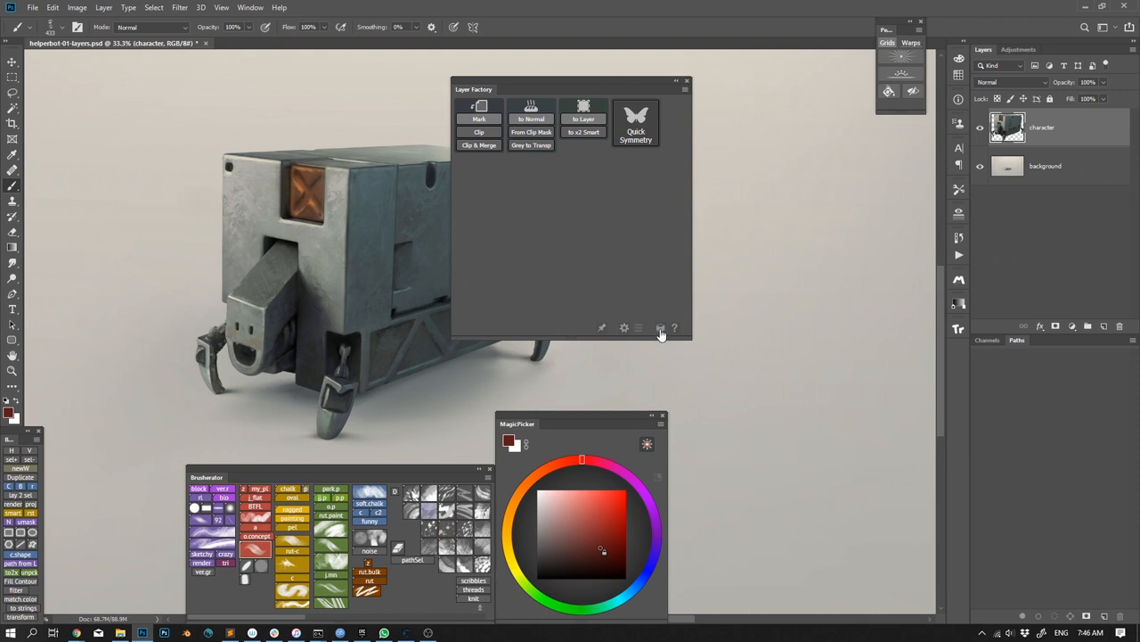
pyautogui.click(638, 328)
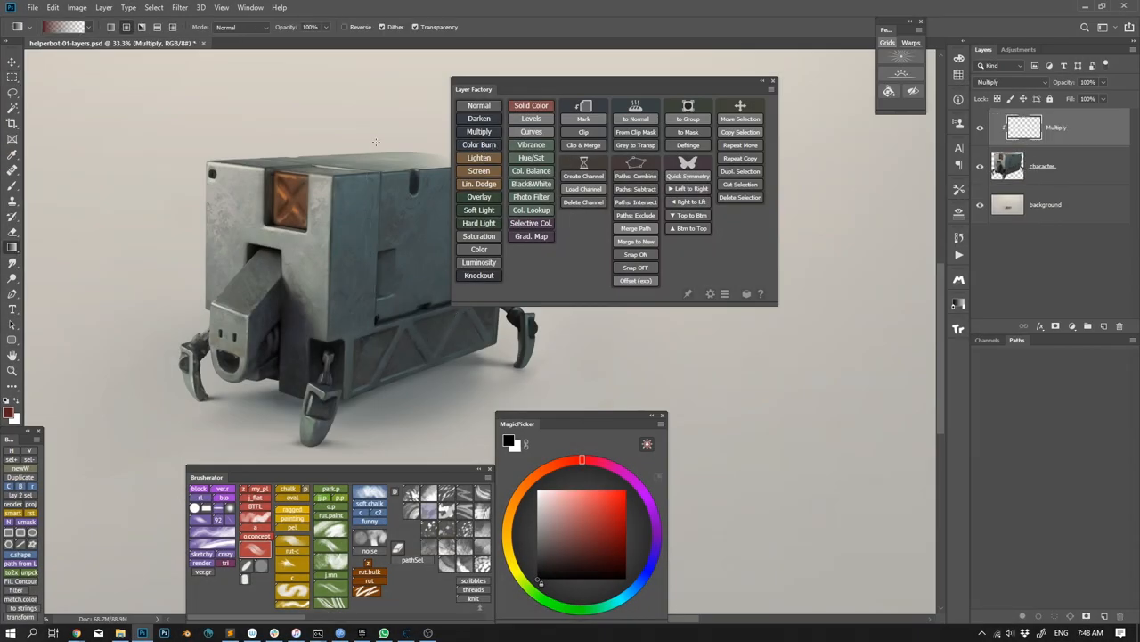
# - Paint red wear strokes on an Overlay layer, stacking Vibrance and Hue/Saturation adjustments
pyautogui.click(531, 158)
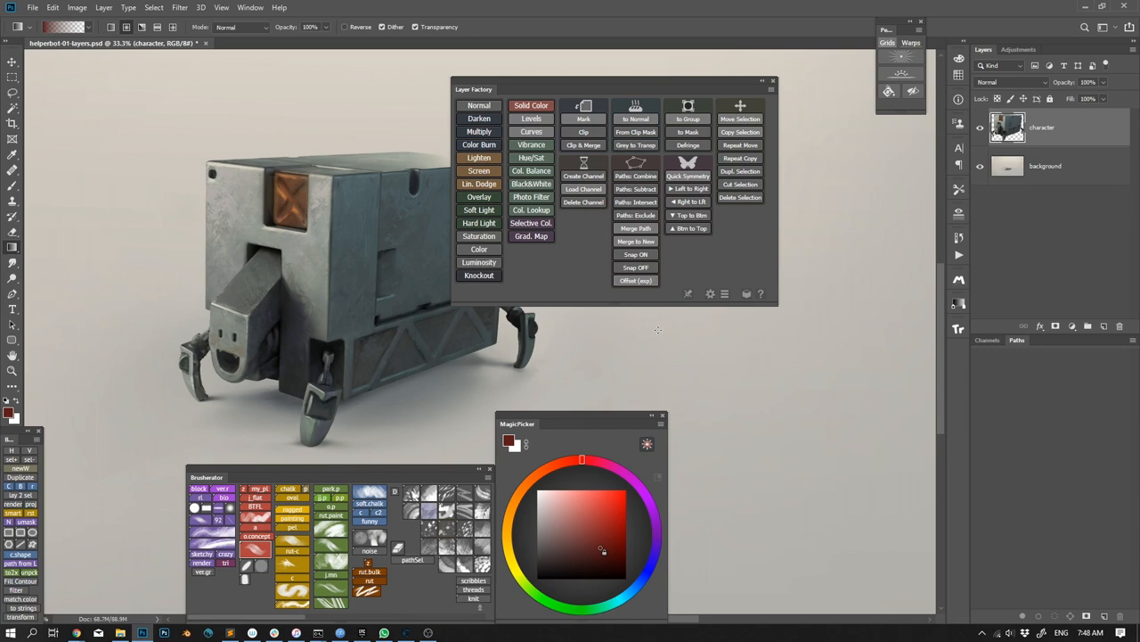
pyautogui.click(478, 196)
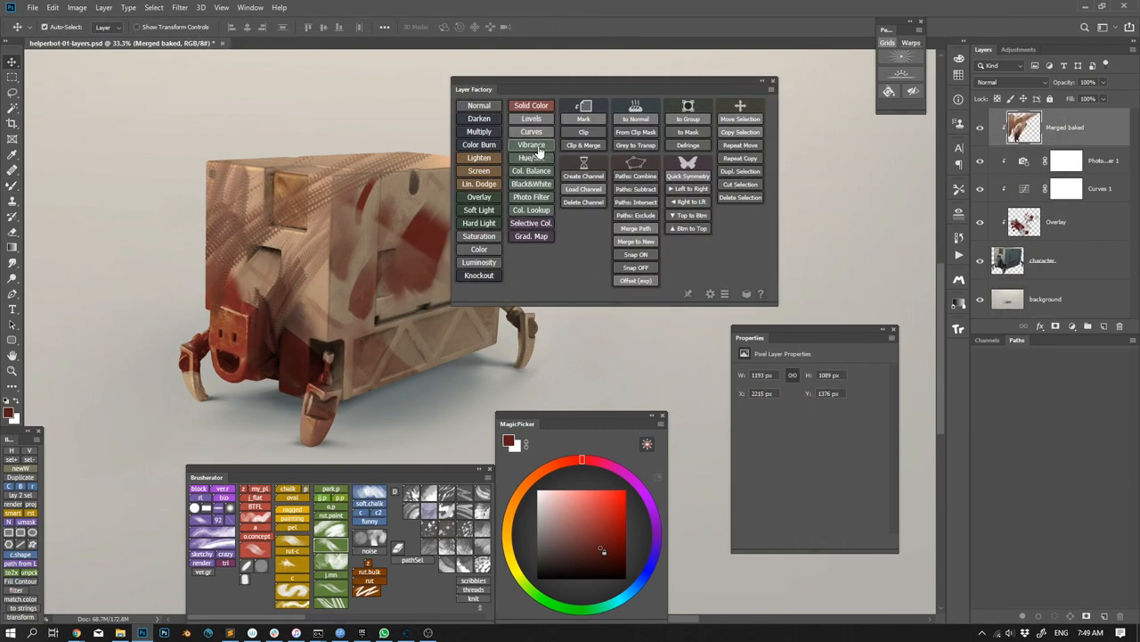
pyautogui.click(531, 144)
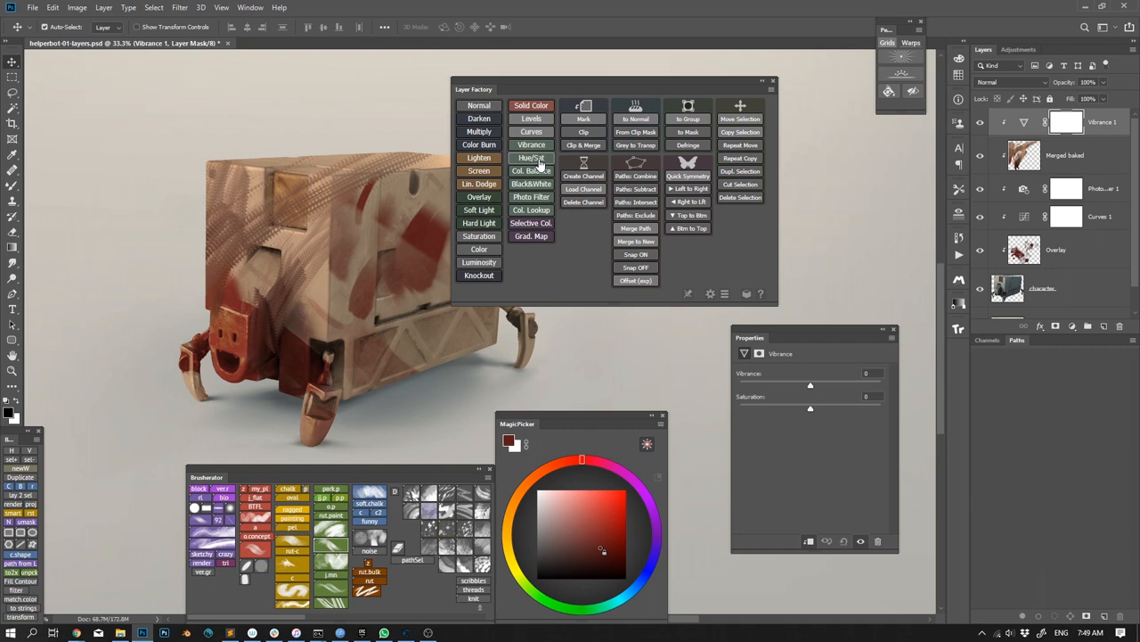
pyautogui.click(531, 158)
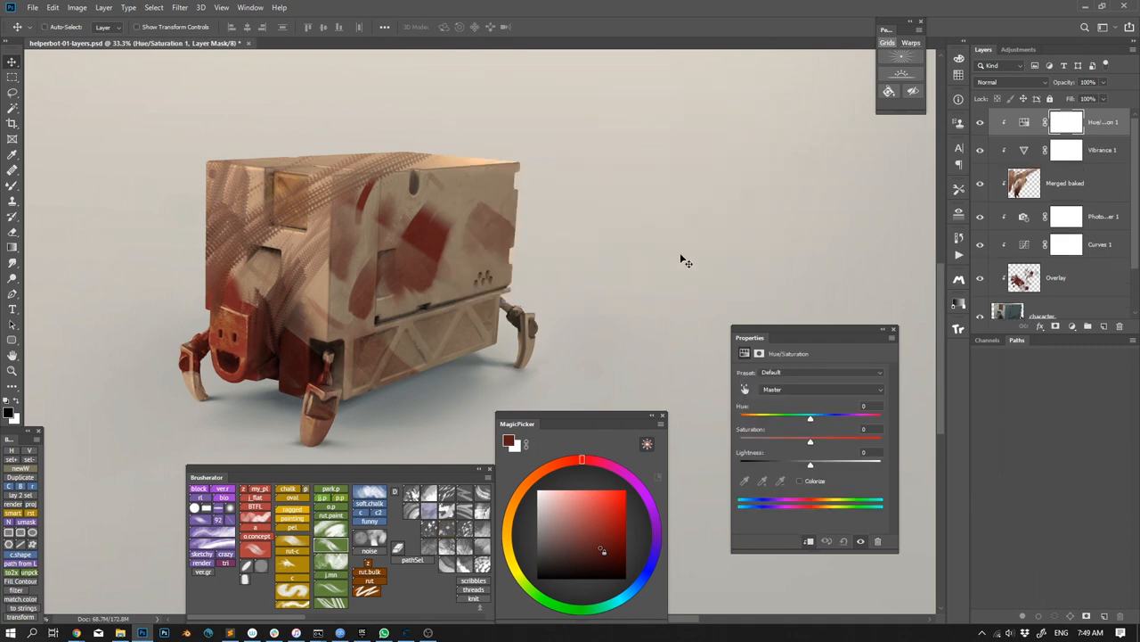
pyautogui.moveTo(809, 417); pyautogui.dragTo(768, 417)
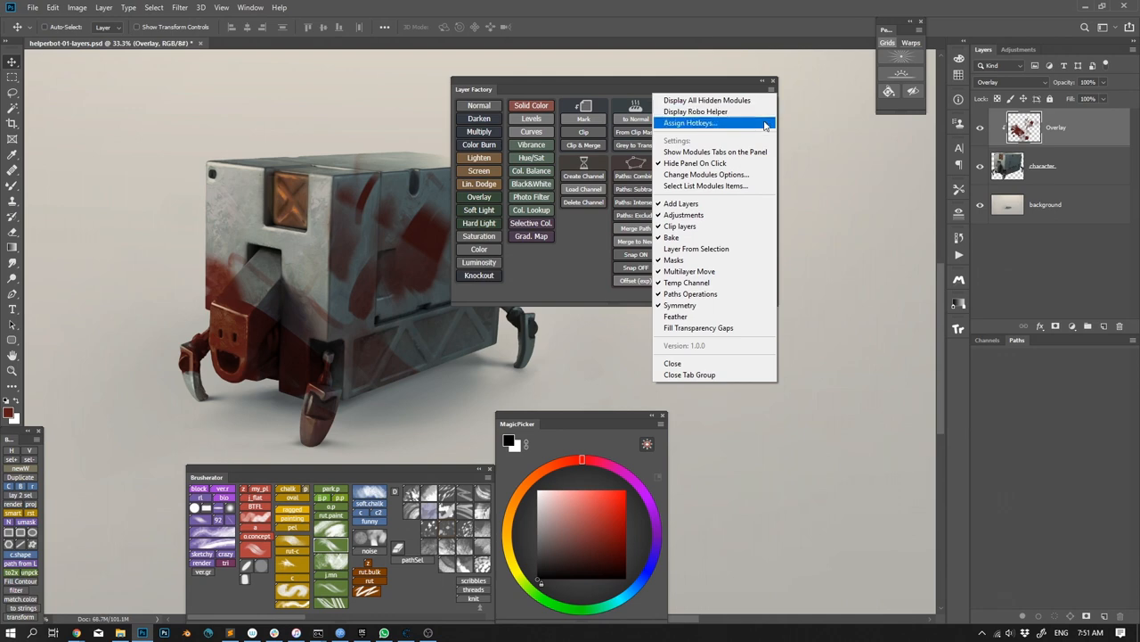
# - Enable Show Modules Tabs on the Panel, then bring the Layer Factory flyout menu back
pyautogui.click(715, 151)
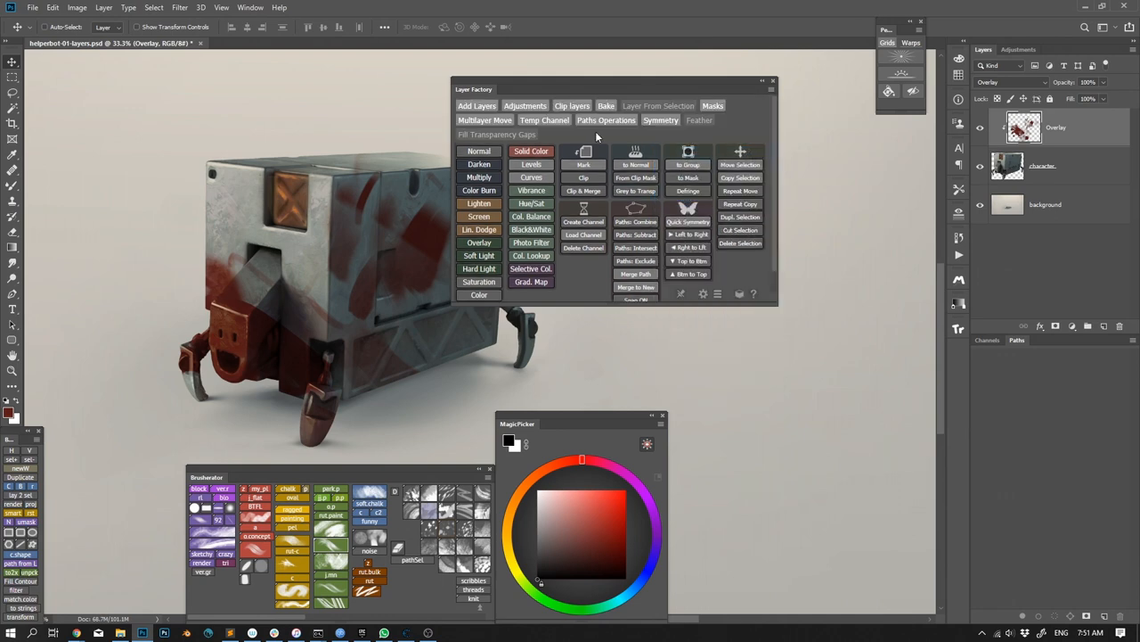
pyautogui.click(606, 119)
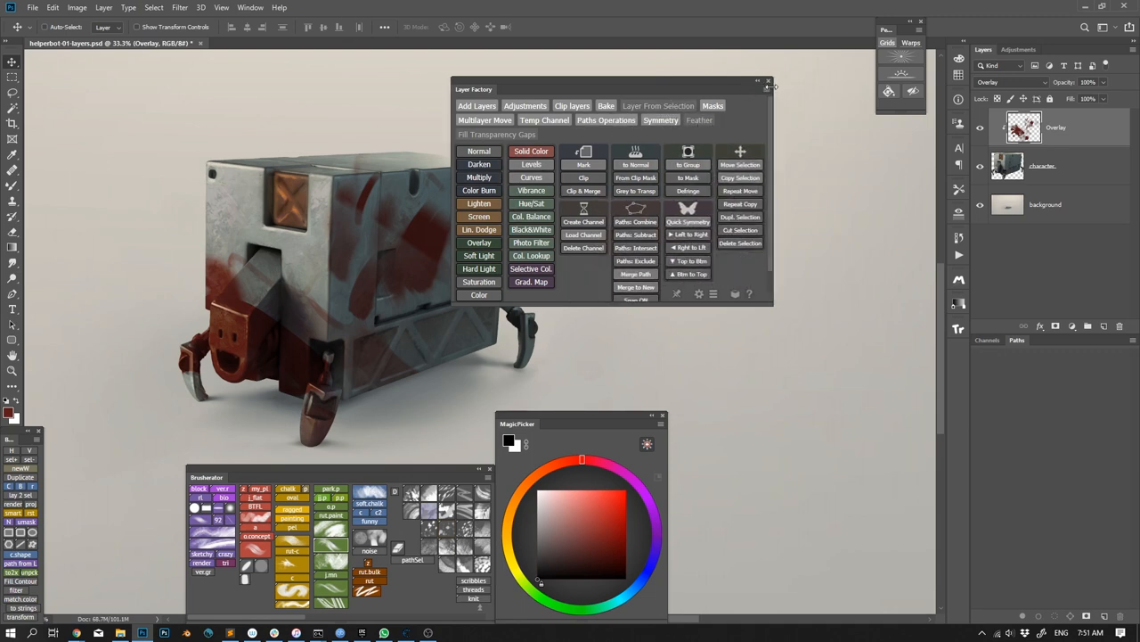
pyautogui.click(757, 80)
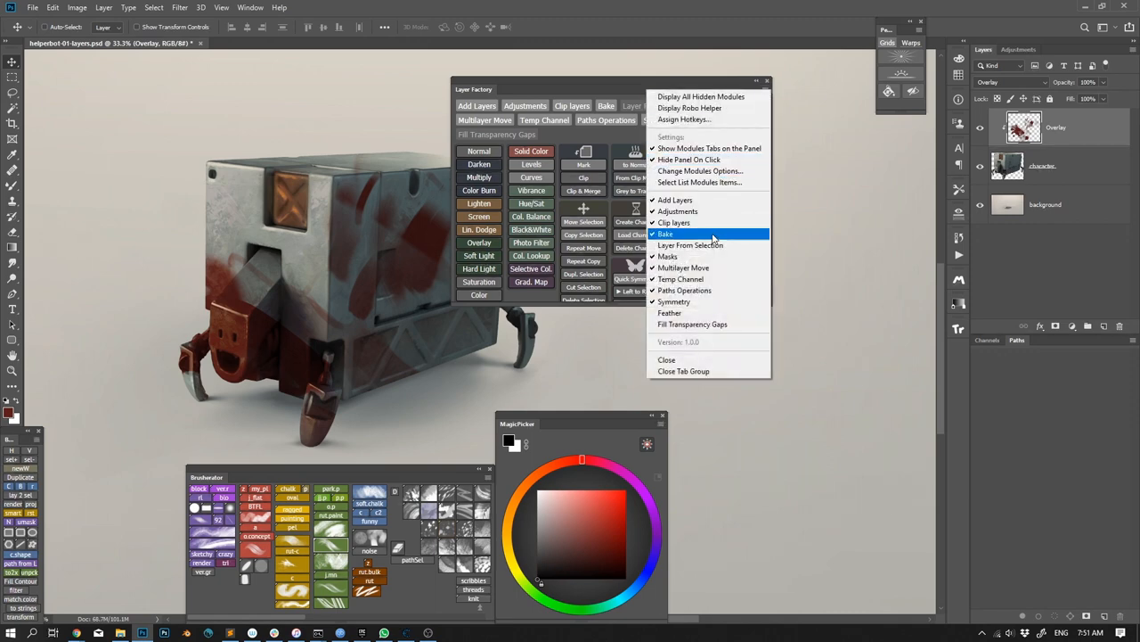
pyautogui.click(690, 233)
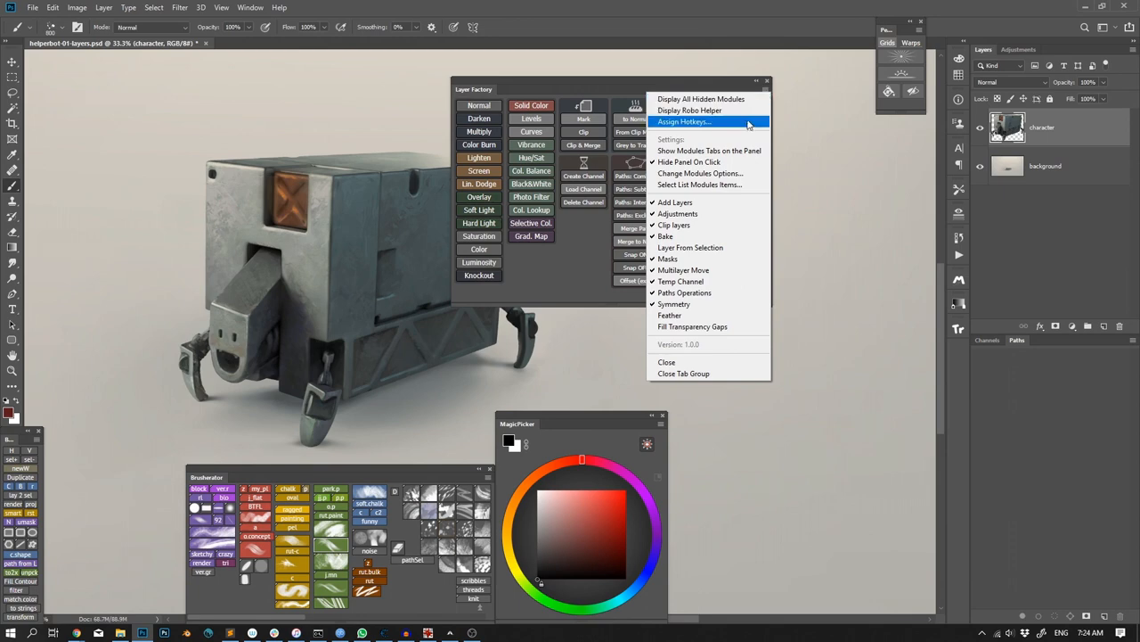
# - In Assign Hotkeys, pick Default Items > Toggle Layer Factory On and Off and start assigning
pyautogui.click(685, 121)
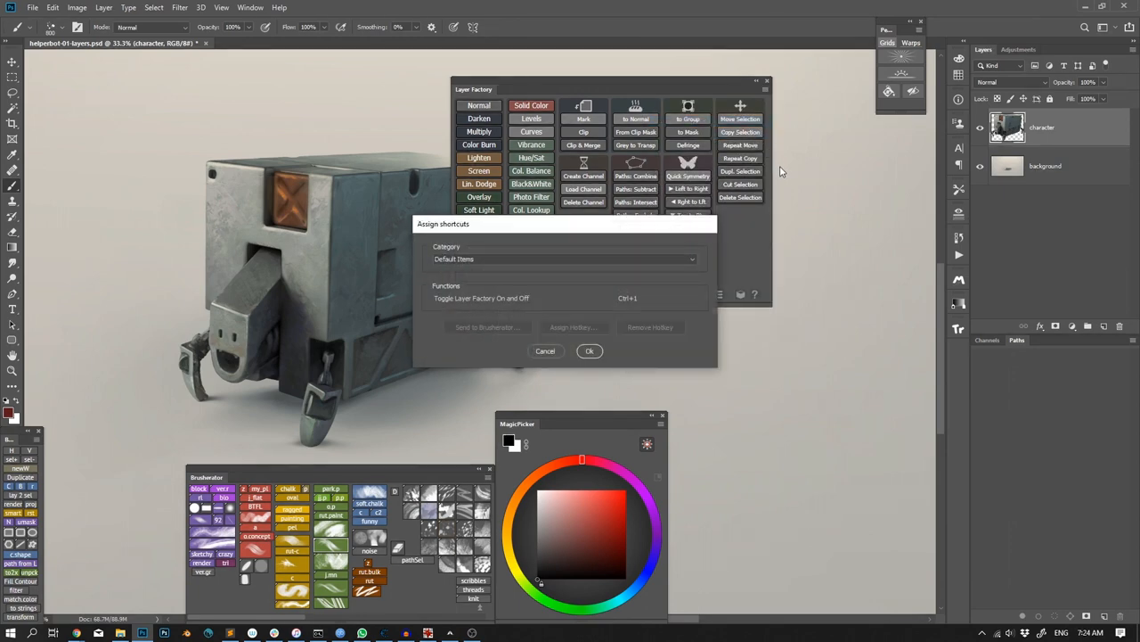
pyautogui.click(565, 258)
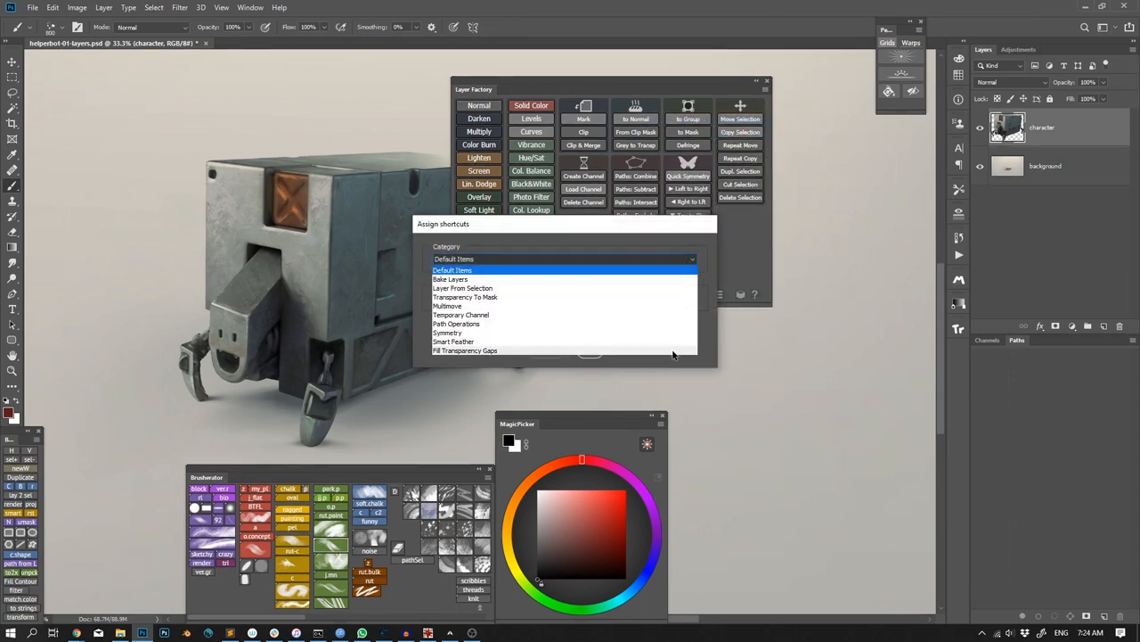
pyautogui.click(453, 270)
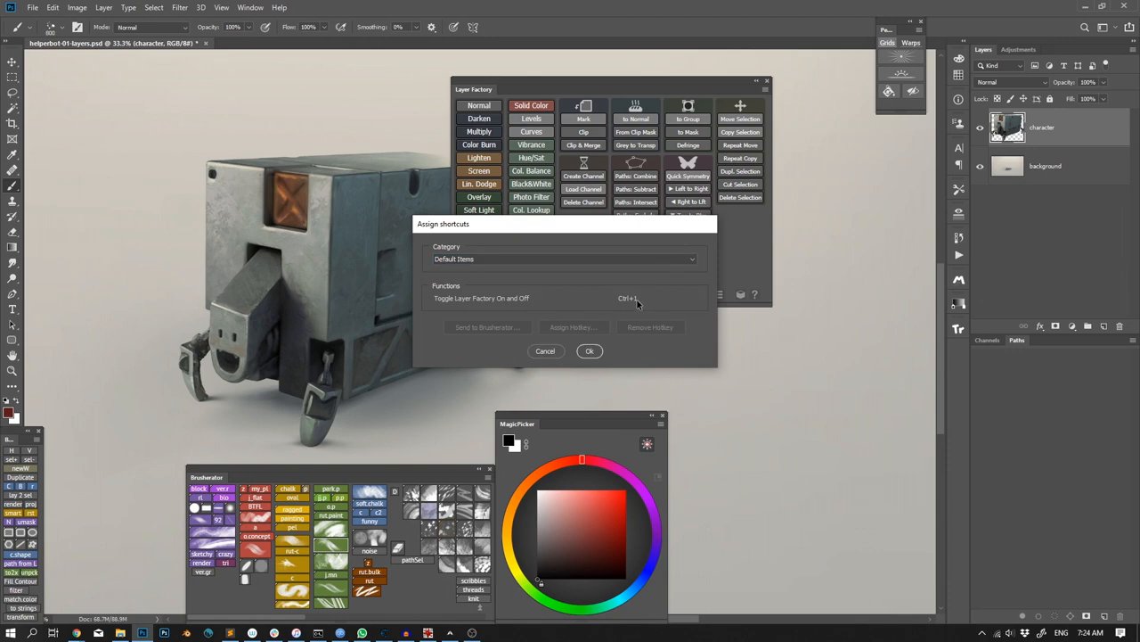
pyautogui.click(566, 297)
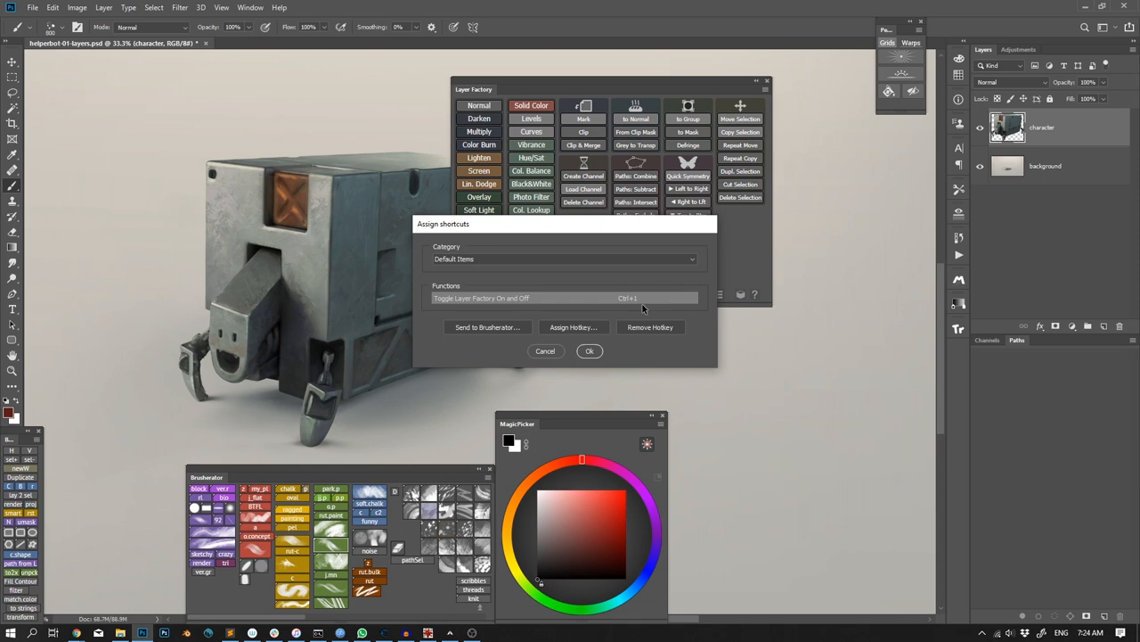
pyautogui.click(573, 327)
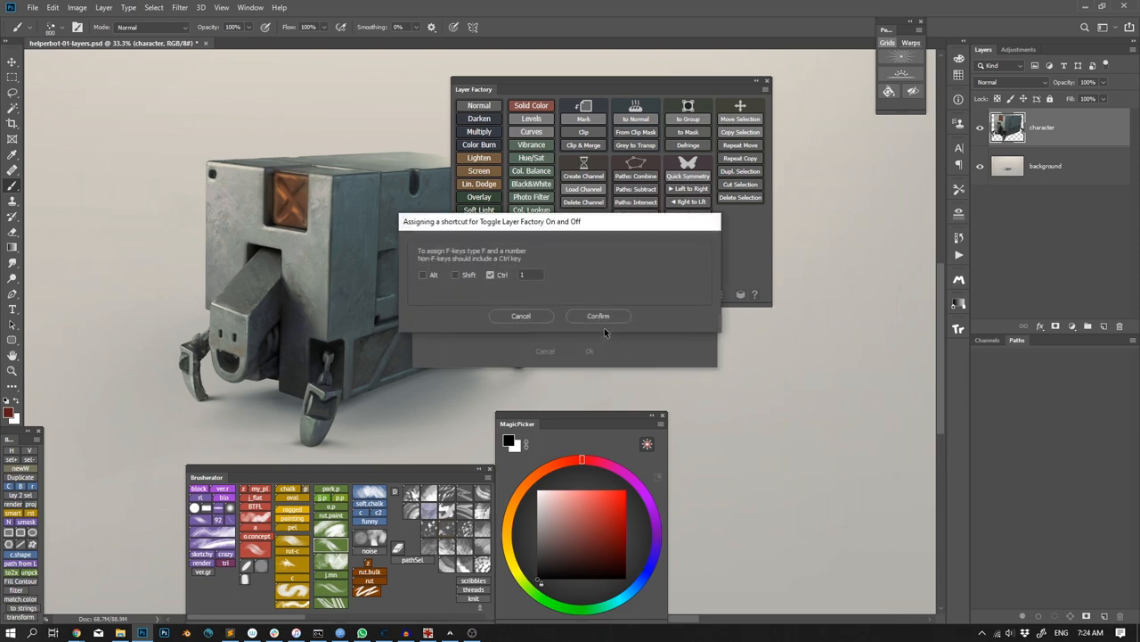
# - Assign F1 to Toggle Layer Factory, overwriting Toggle Brush Blend Mode, and apply
pyautogui.click(490, 274)
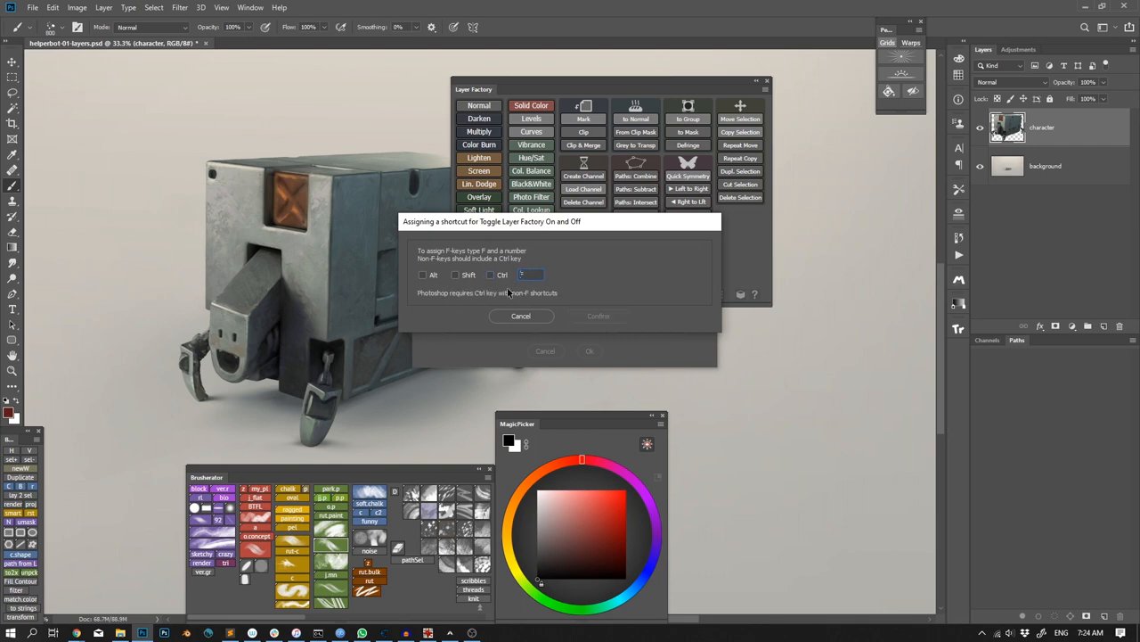
pyautogui.write('F1')
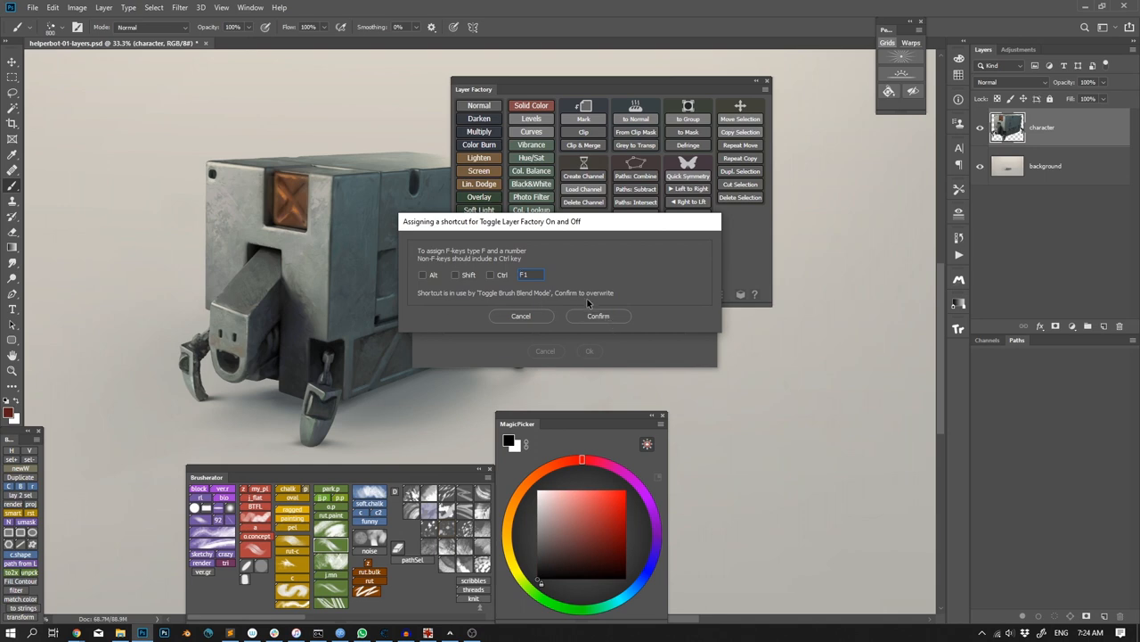
pyautogui.click(598, 316)
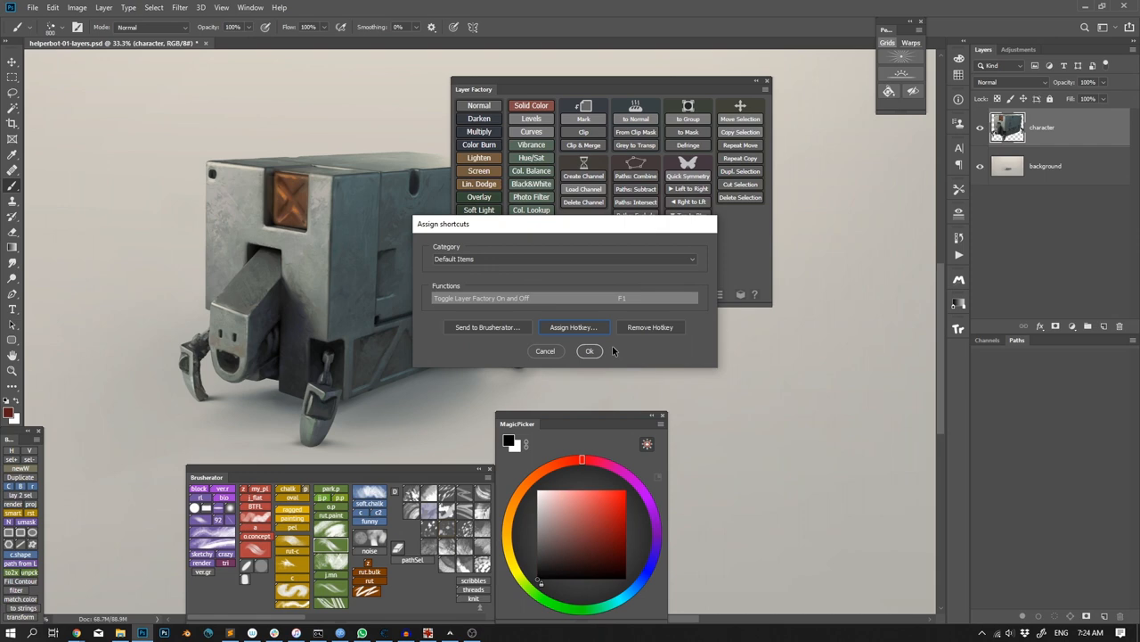
pyautogui.moveTo(599, 366)
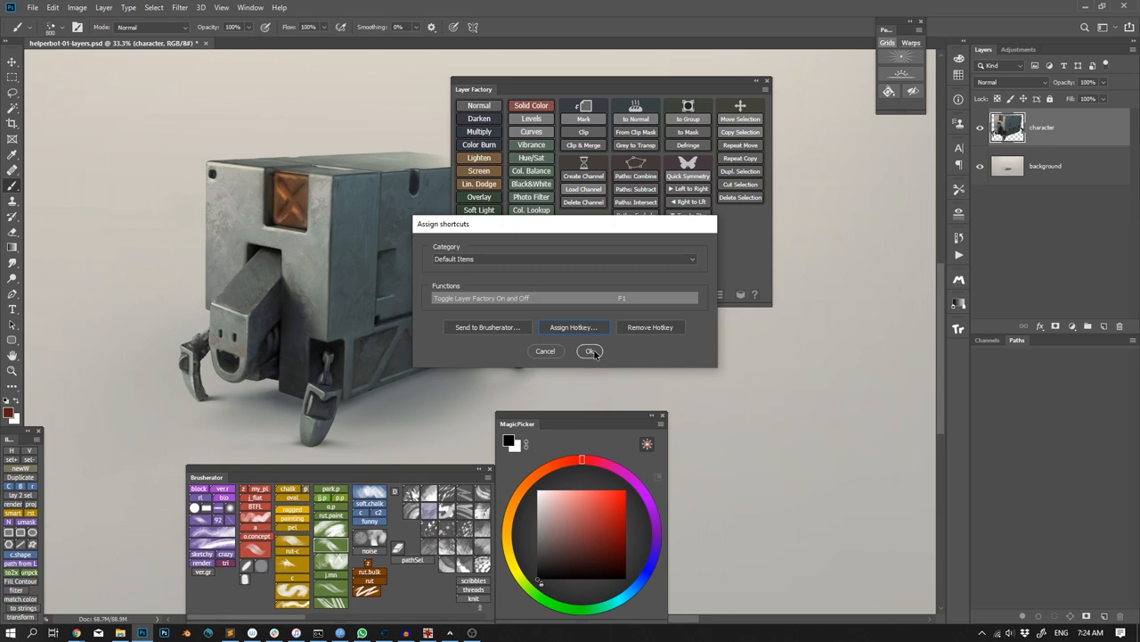
pyautogui.click(591, 351)
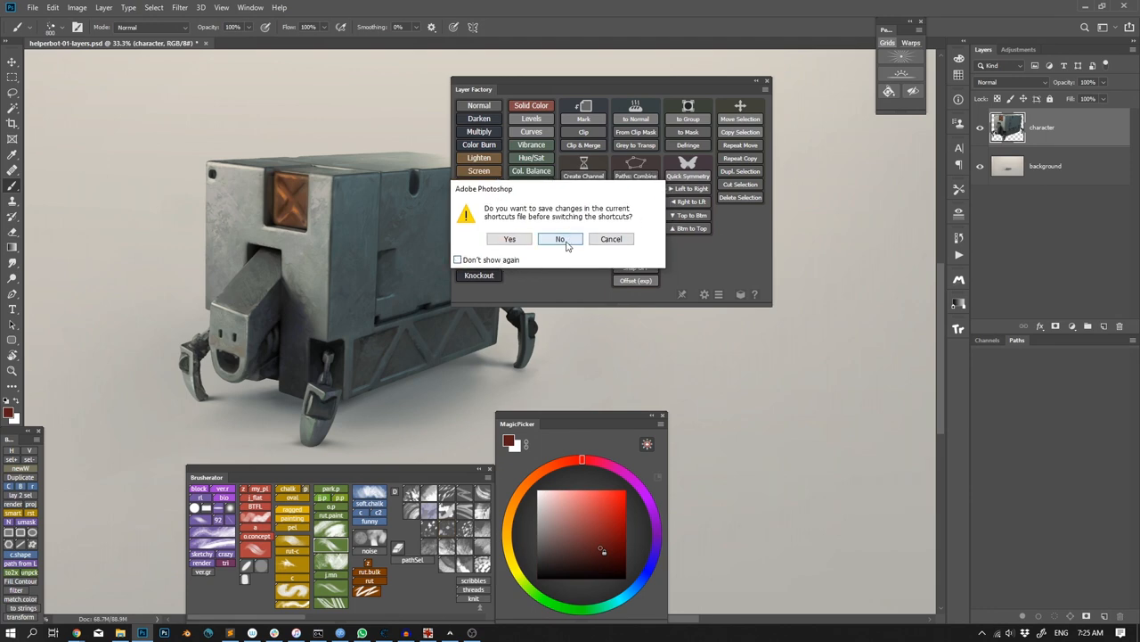
# - Decline saving the shortcuts file and open the Layer Factory Category dropdown
pyautogui.click(560, 239)
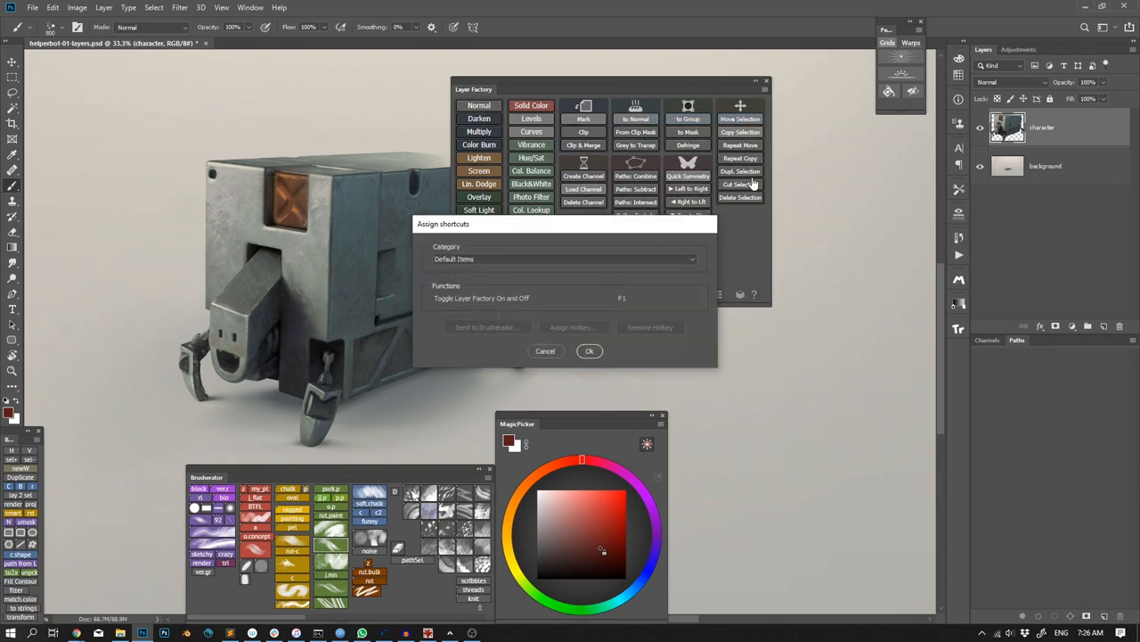
pyautogui.click(564, 258)
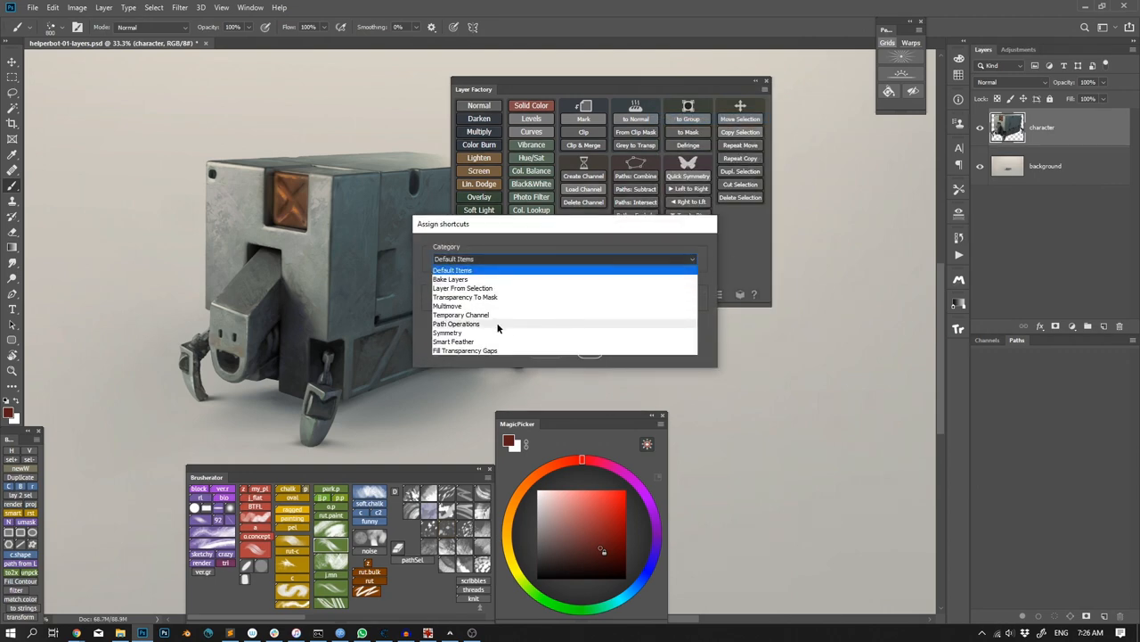
# - Choose the Symmetry category and send Quick Symmetry to Brusherator Plus
pyautogui.click(447, 332)
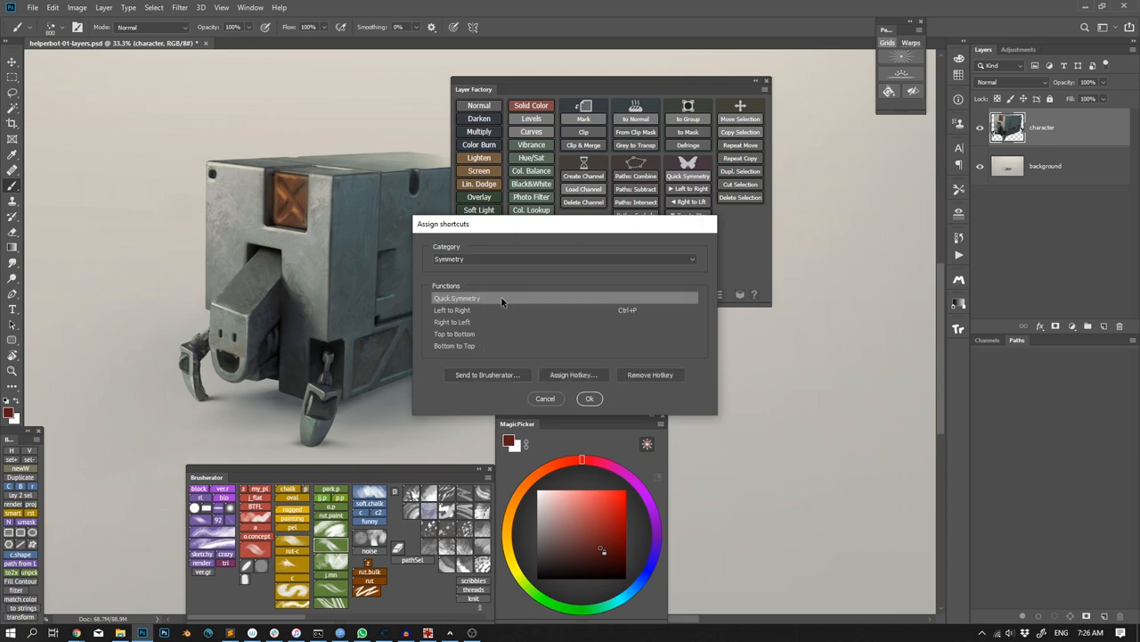
pyautogui.moveTo(505, 374)
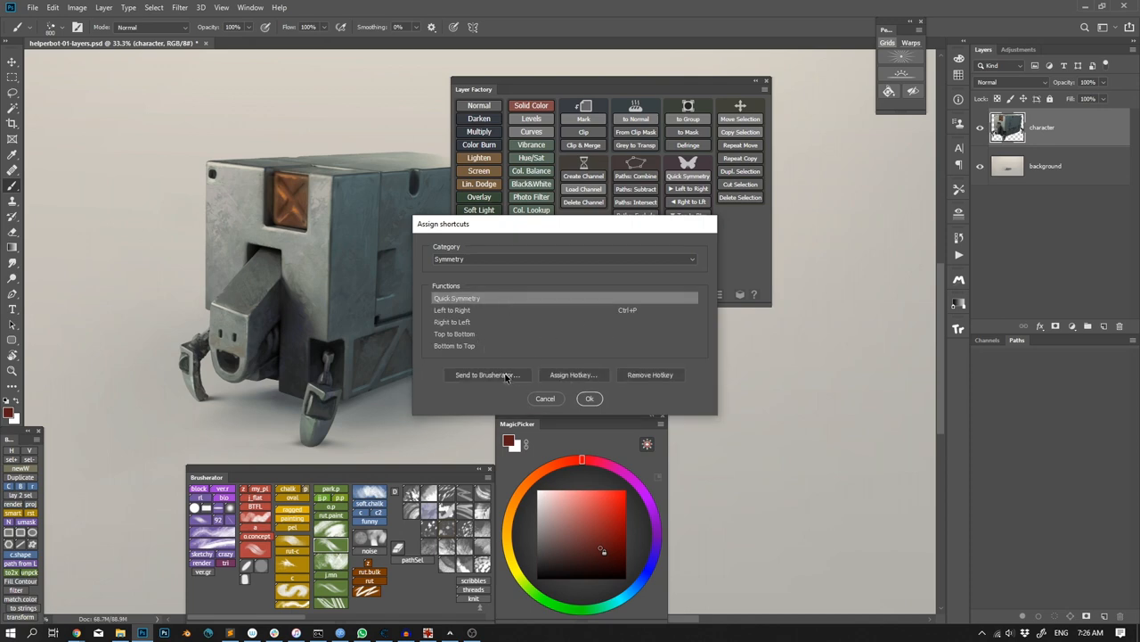
pyautogui.click(486, 374)
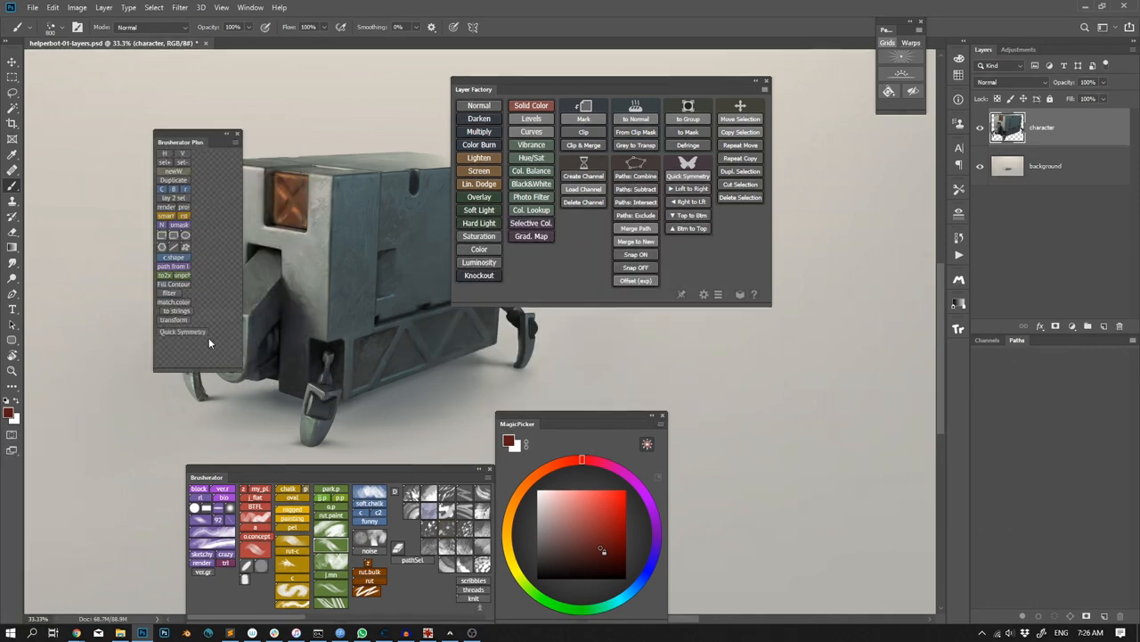
# - Mirror the robot with the Quick Symmetry button, then open Edit > Keyboard Shortcuts
pyautogui.click(250, 7)
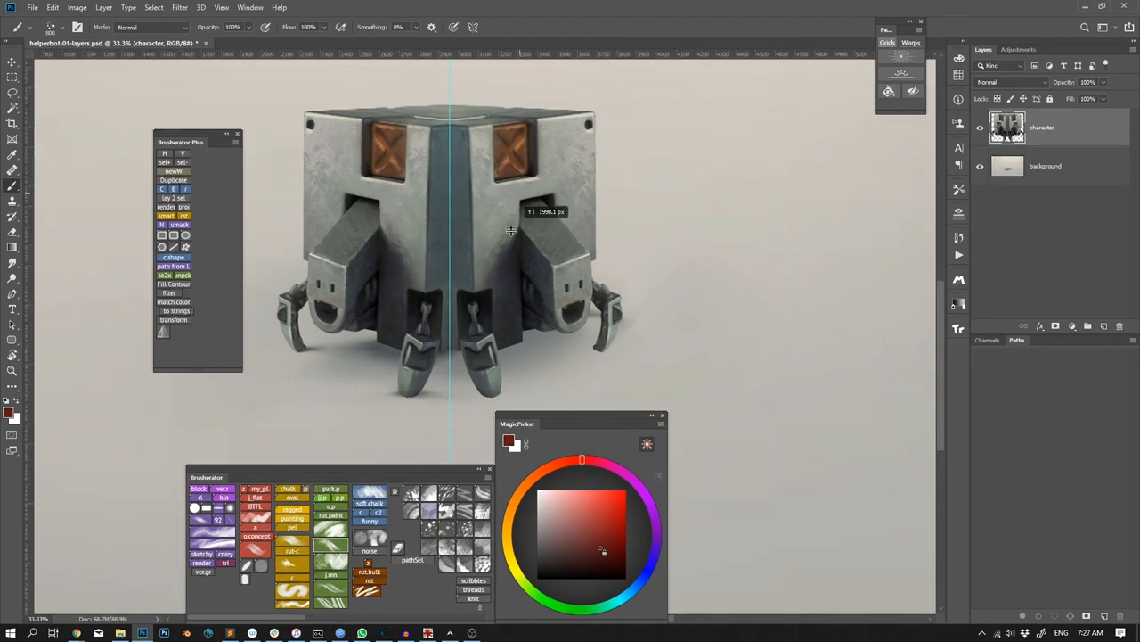
pyautogui.click(52, 7)
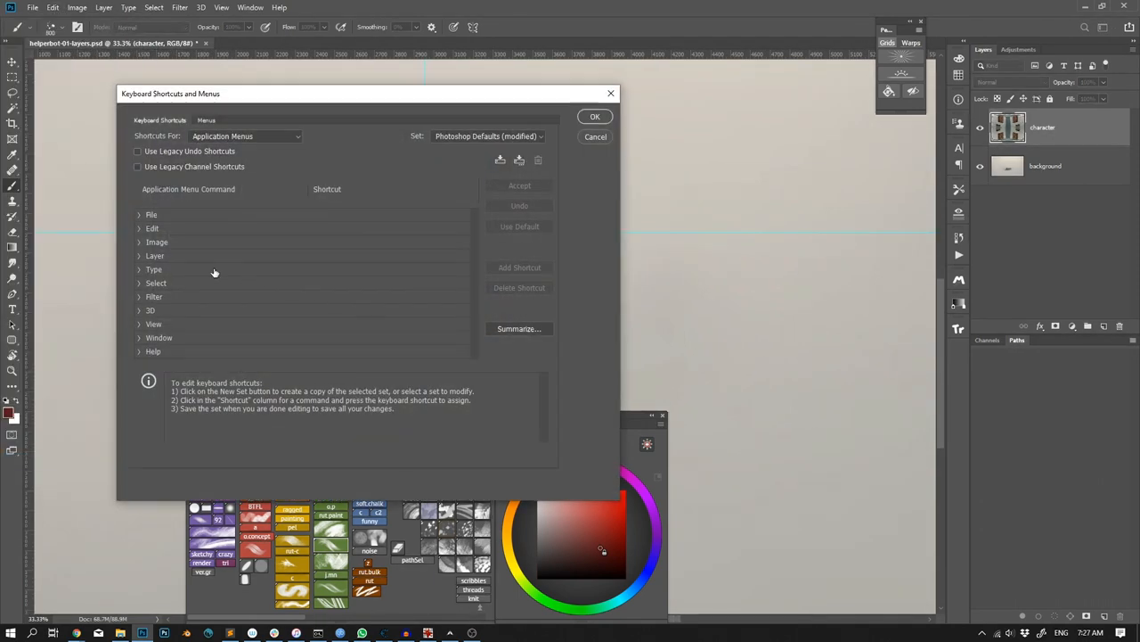
# - Show Application Menus shortcuts and scroll to LF: Toggle Layer Factory showing F1
pyautogui.click(245, 136)
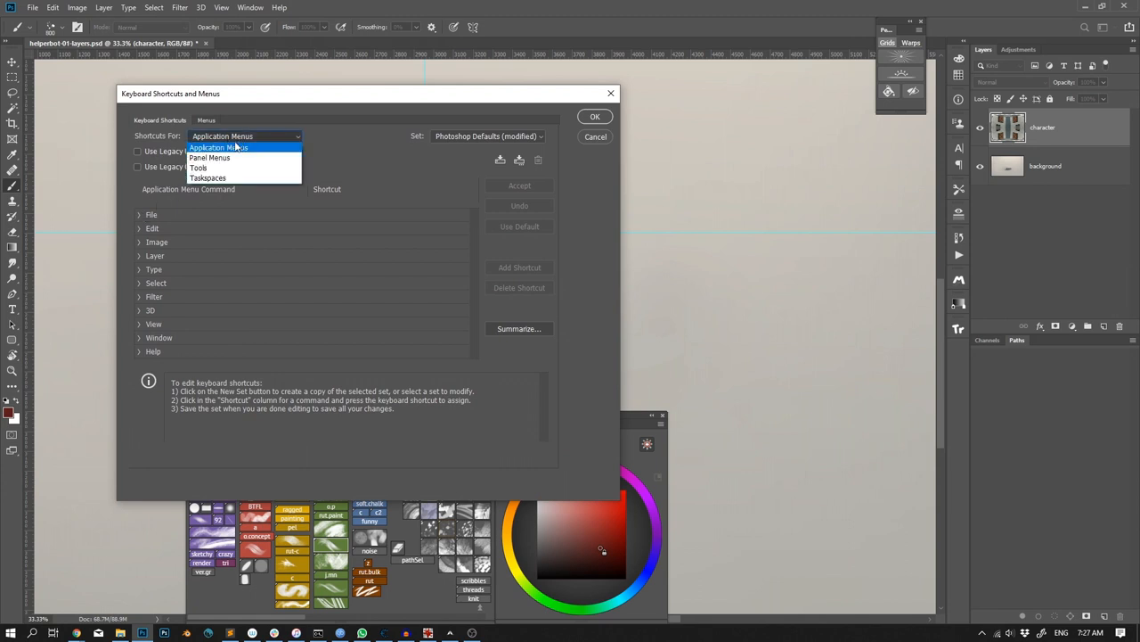
pyautogui.click(219, 147)
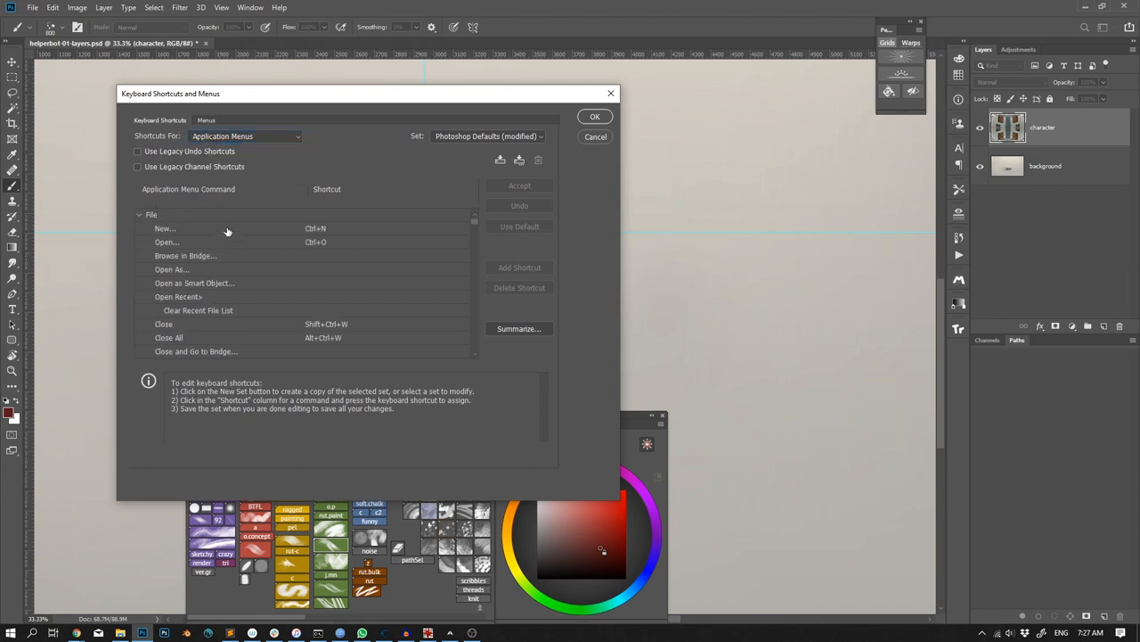
pyautogui.scroll(-3)
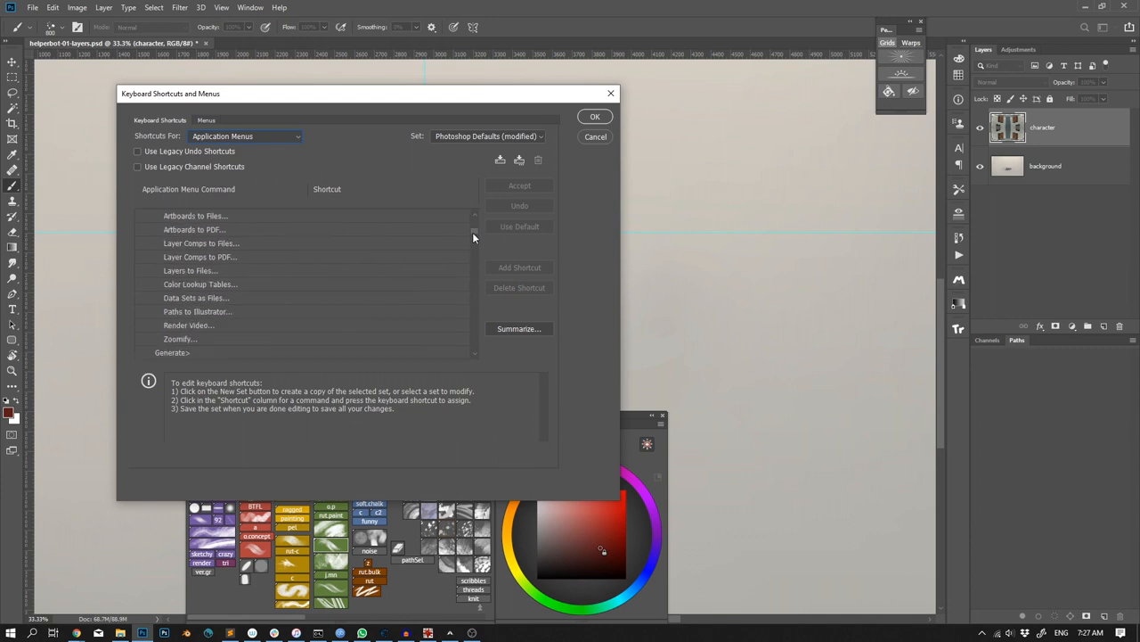
pyautogui.scroll(-3)
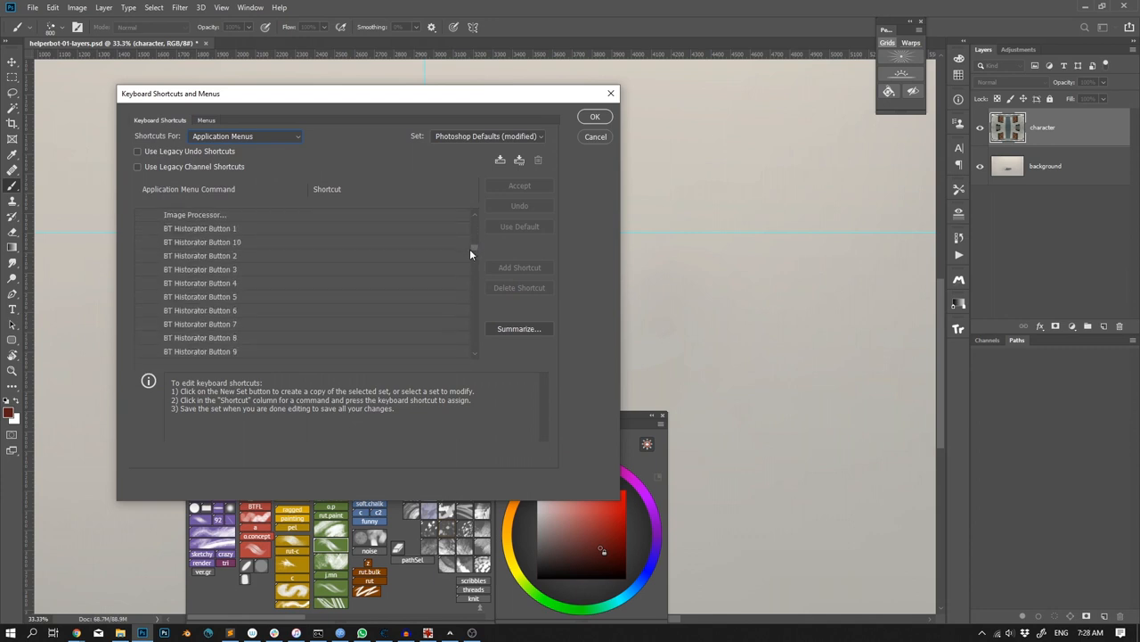
pyautogui.scroll(3)
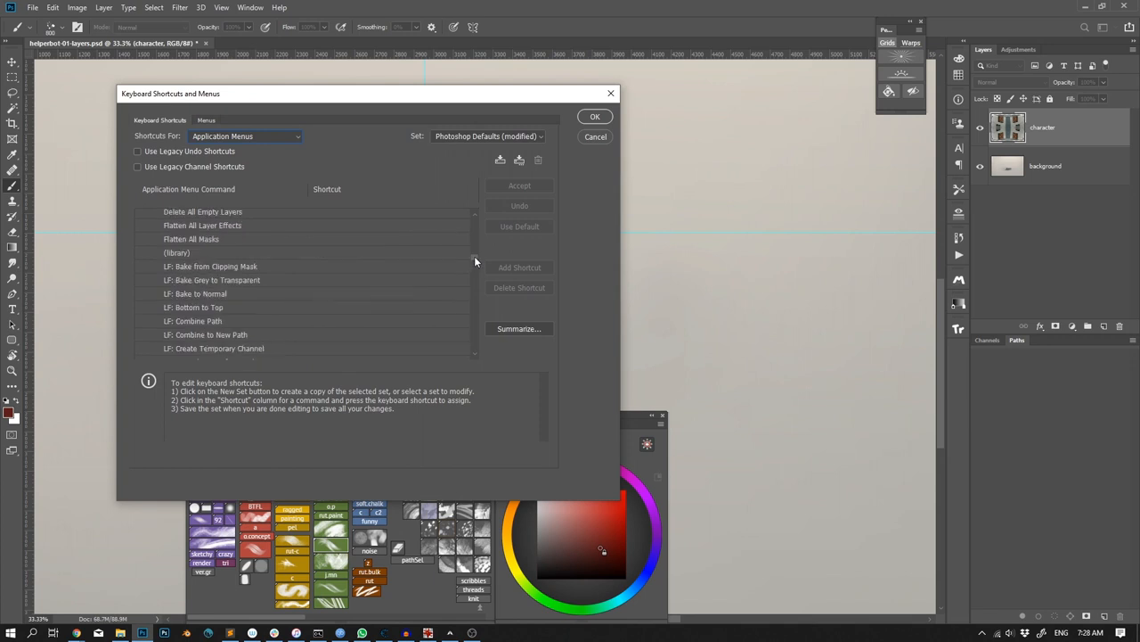
pyautogui.scroll(-3)
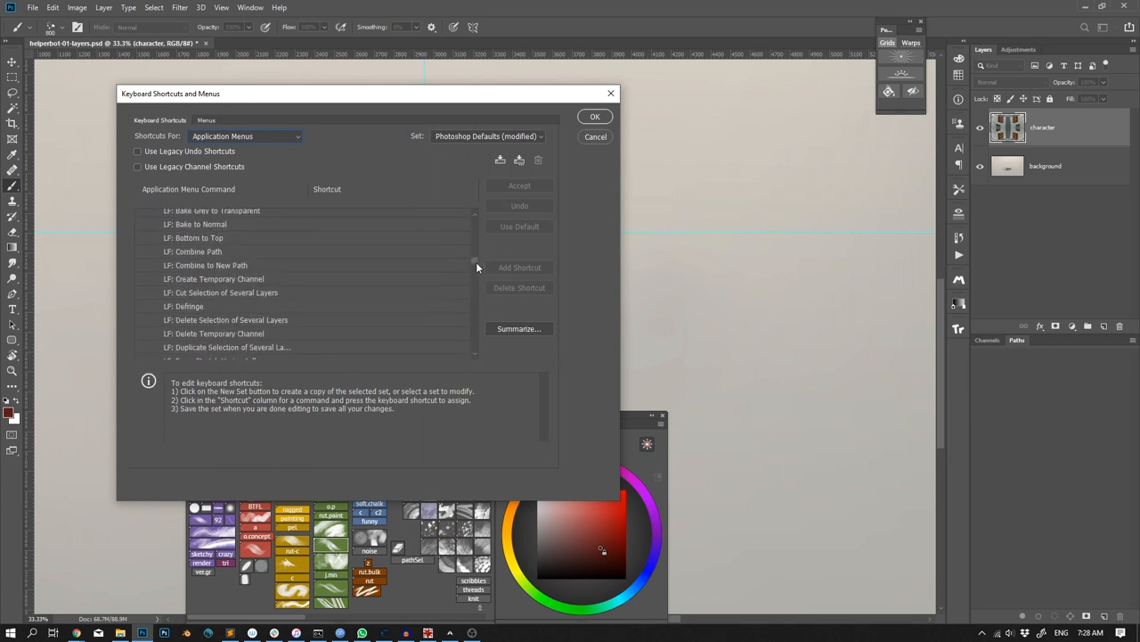
pyautogui.scroll(-3)
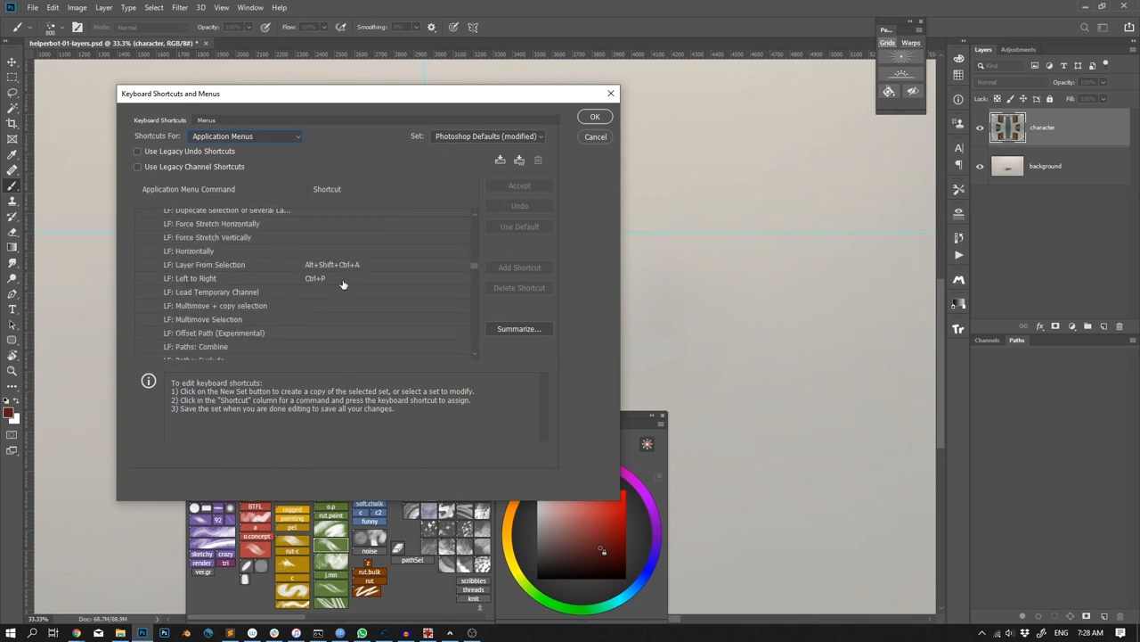
pyautogui.moveTo(476, 272)
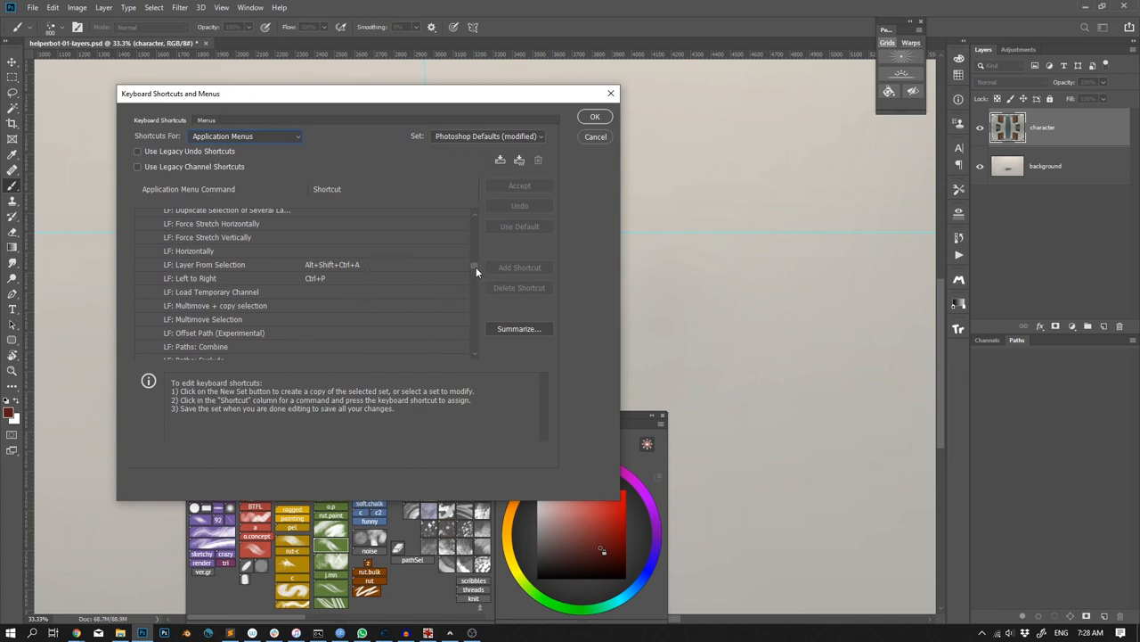
pyautogui.scroll(-3)
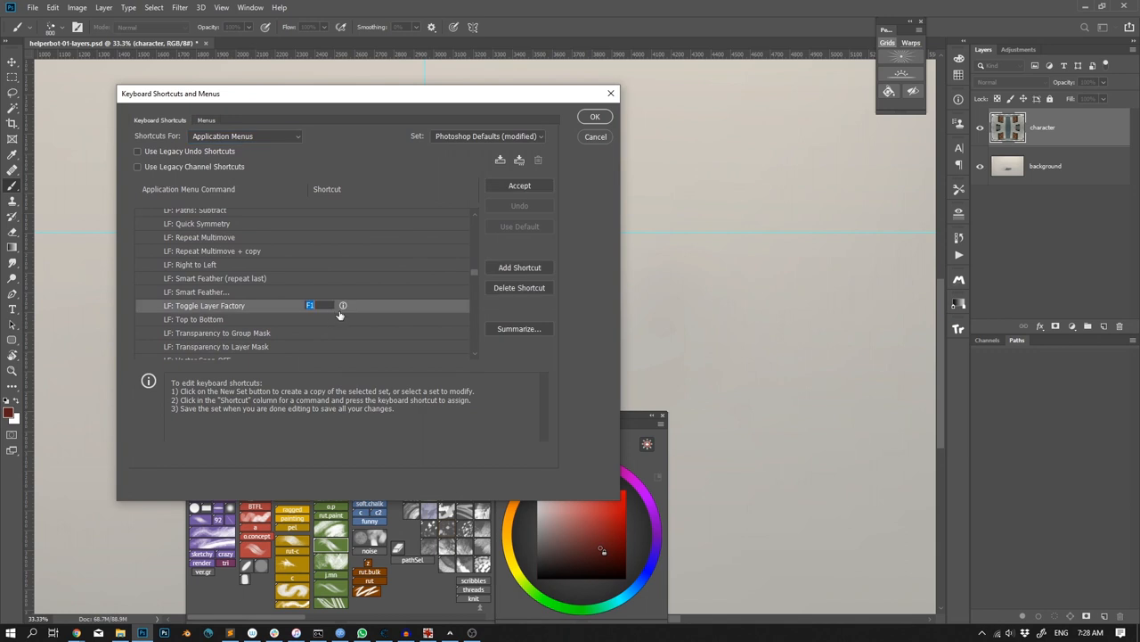
pyautogui.moveTo(344, 323)
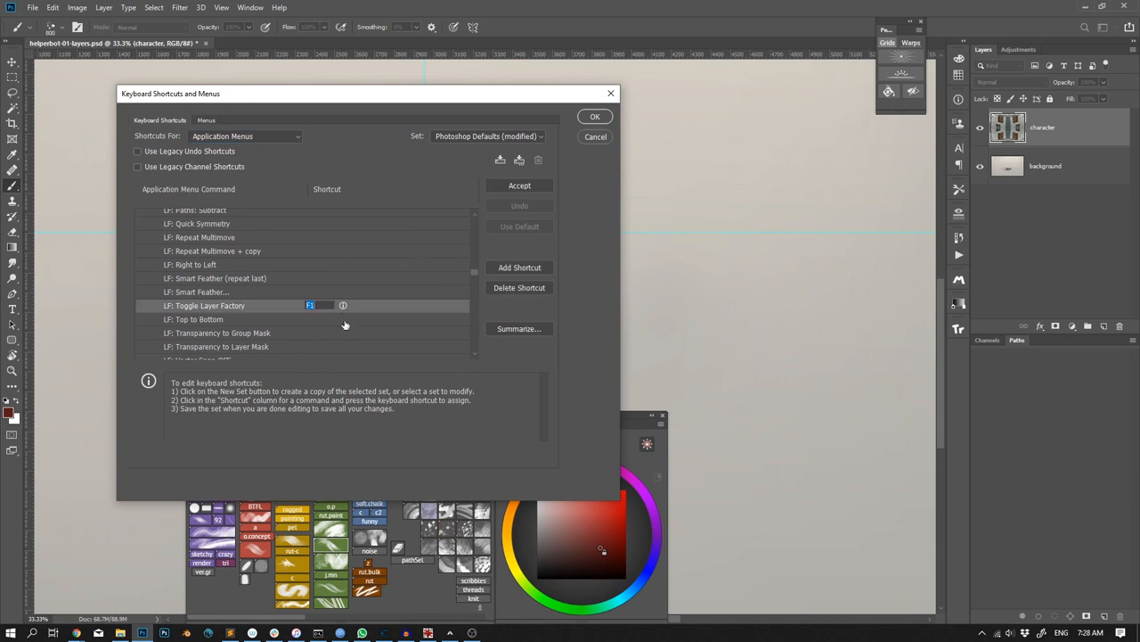